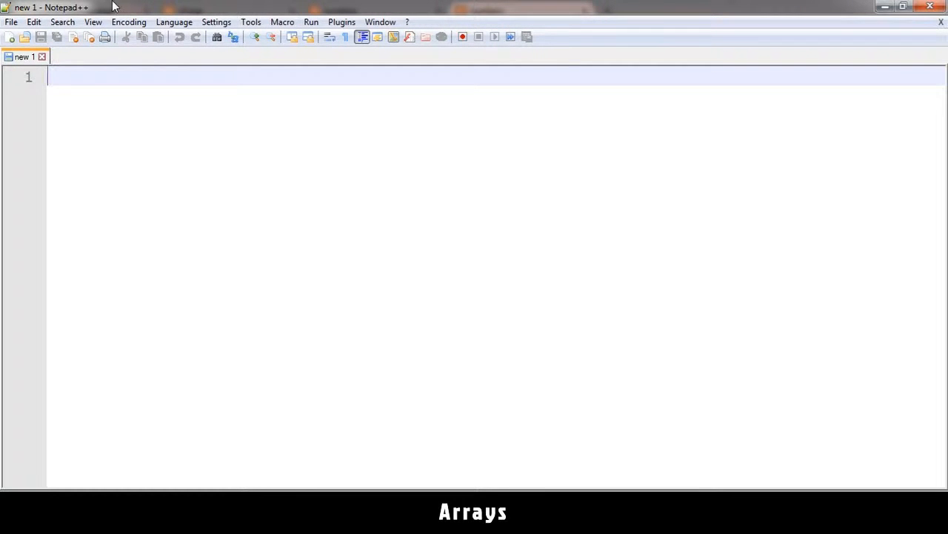
Save the HTML template as arrays.php in the tutorial folder via Save As.
left_click(25, 37)
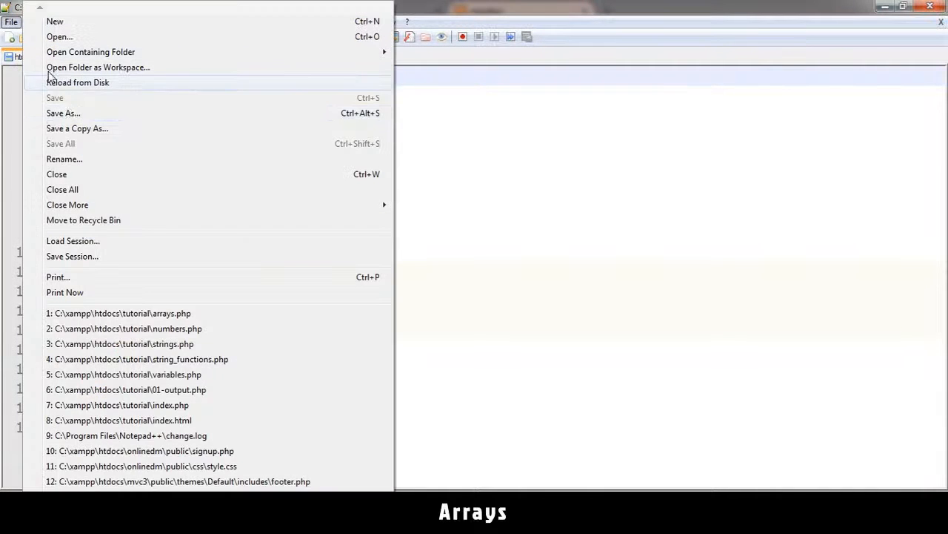
left_click(63, 112)
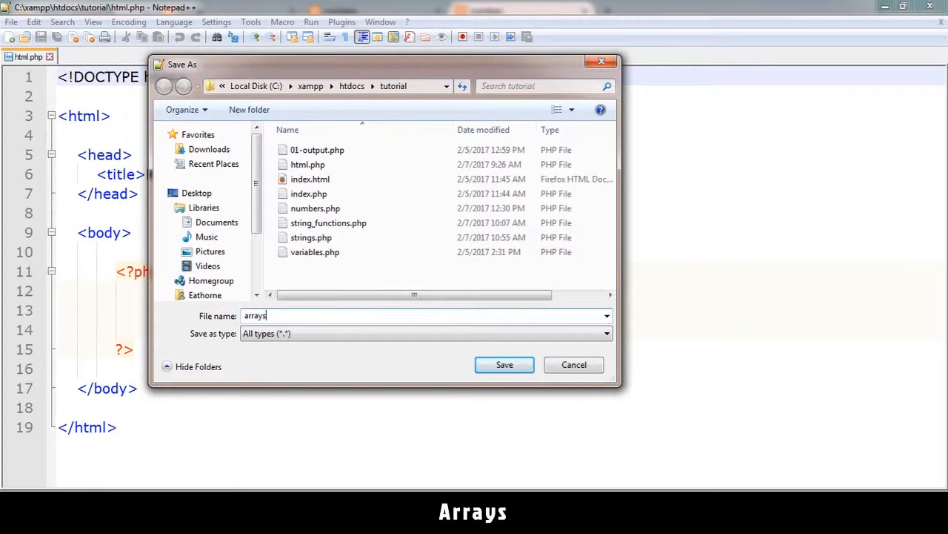
left_click(503, 364)
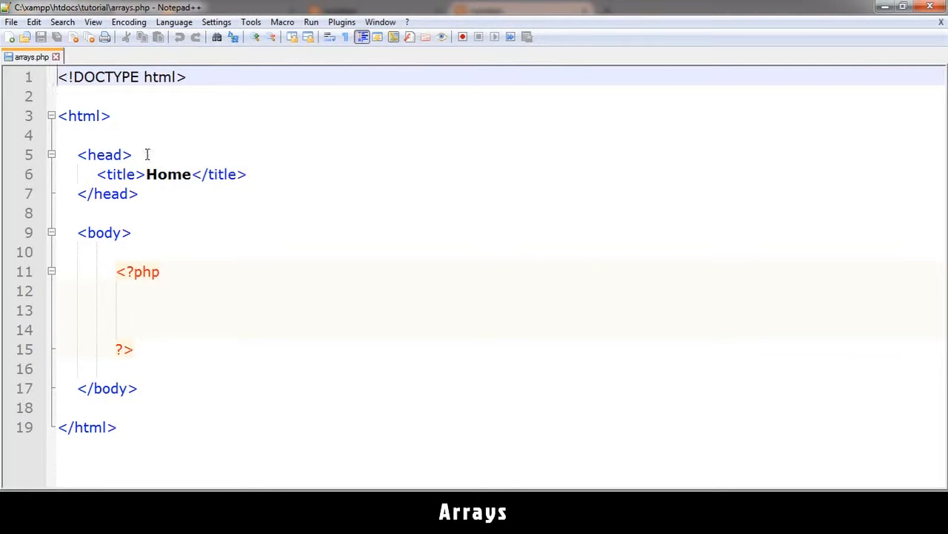
Change the page title to 'array' and place the caret inside the empty PHP block.
type("array")
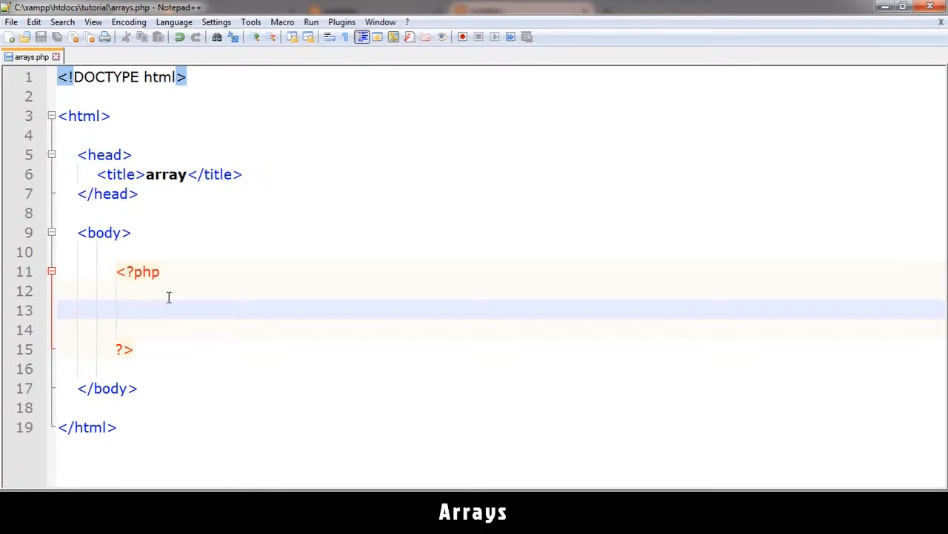
left_click(133, 310)
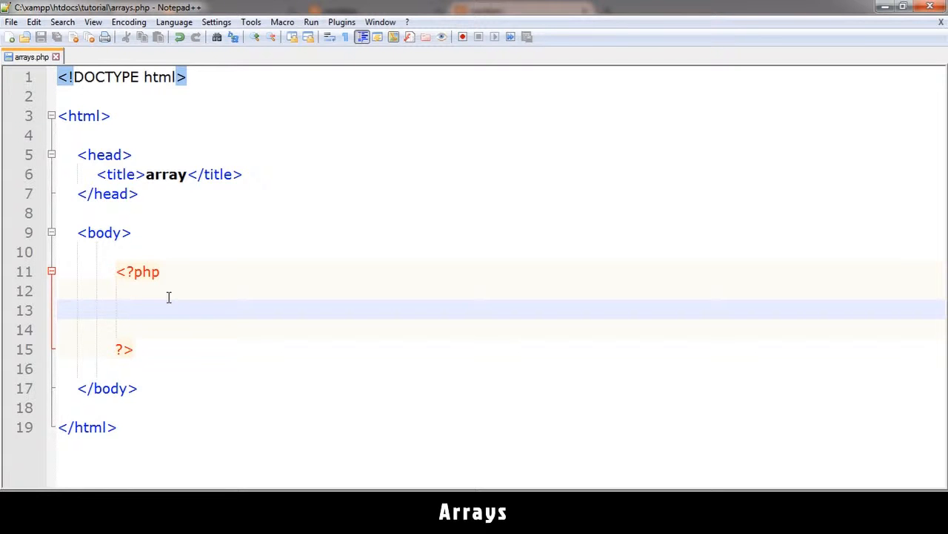
left_click(134, 310)
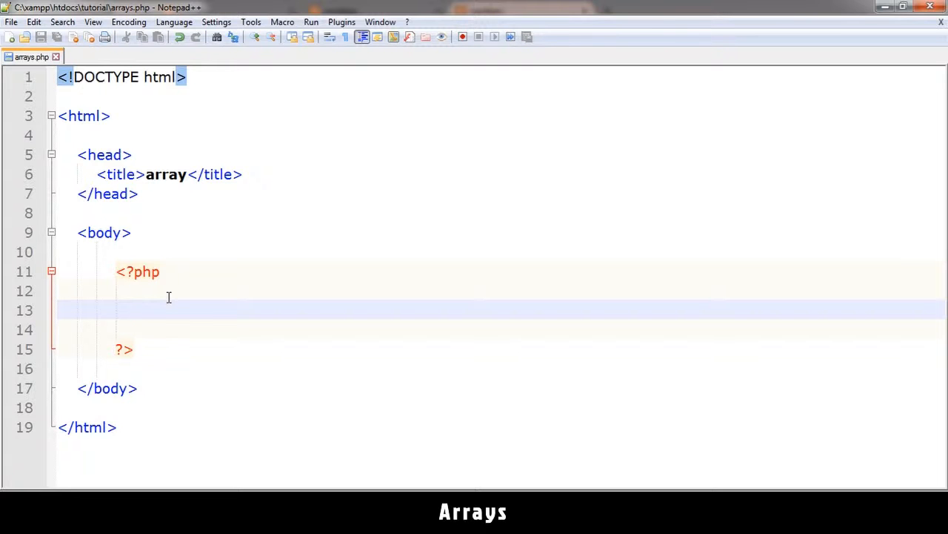
left_click(133, 310)
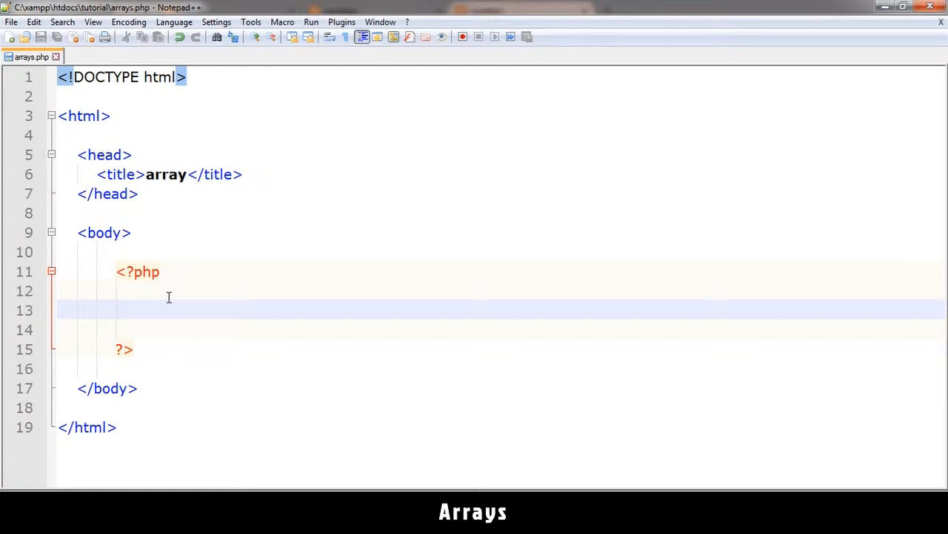
Define $stuff = array(4,5,2,8,9,0); inside the PHP block, correcting the first value to 4.
type("$")
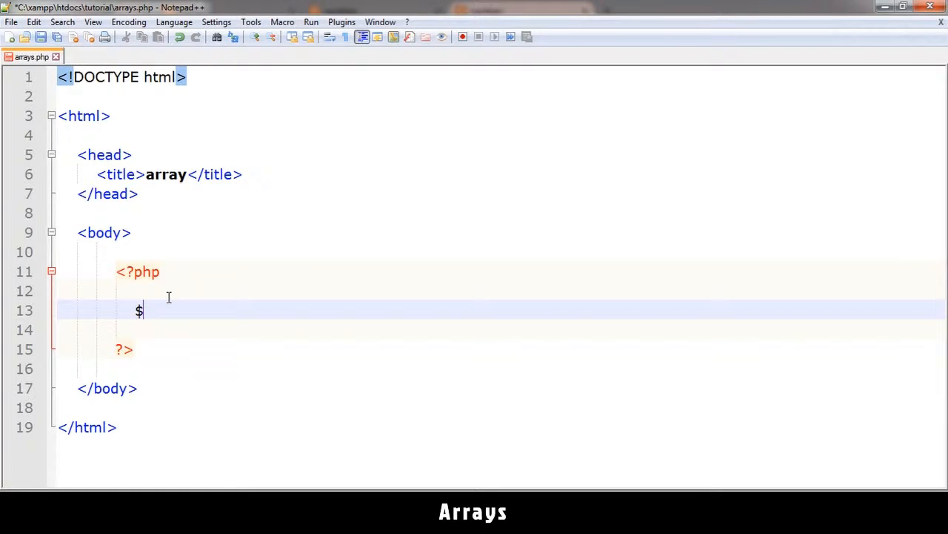
type("arr")
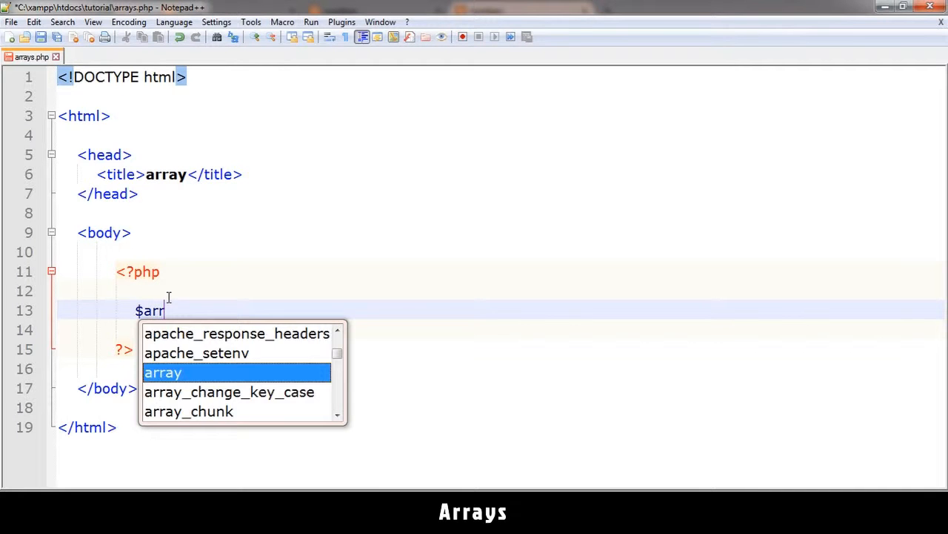
type("stuff")
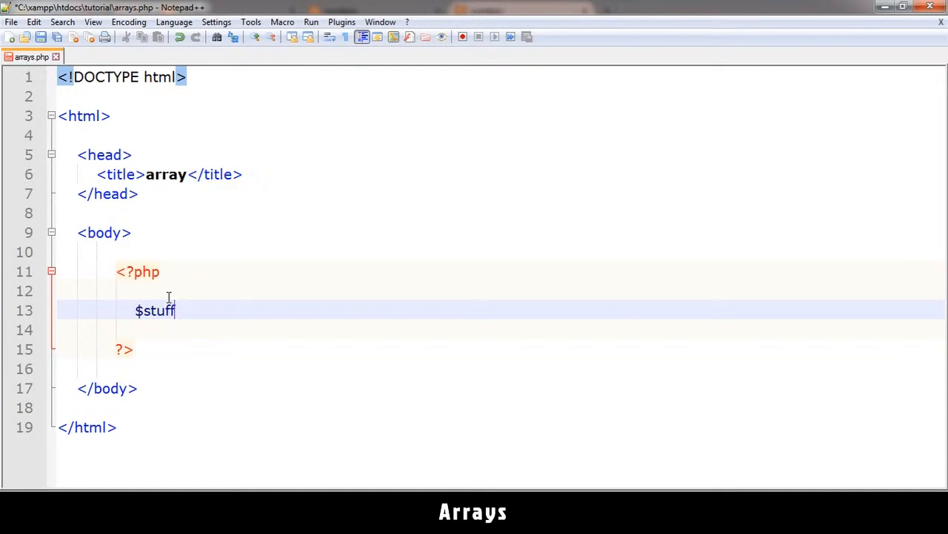
type("= array(")
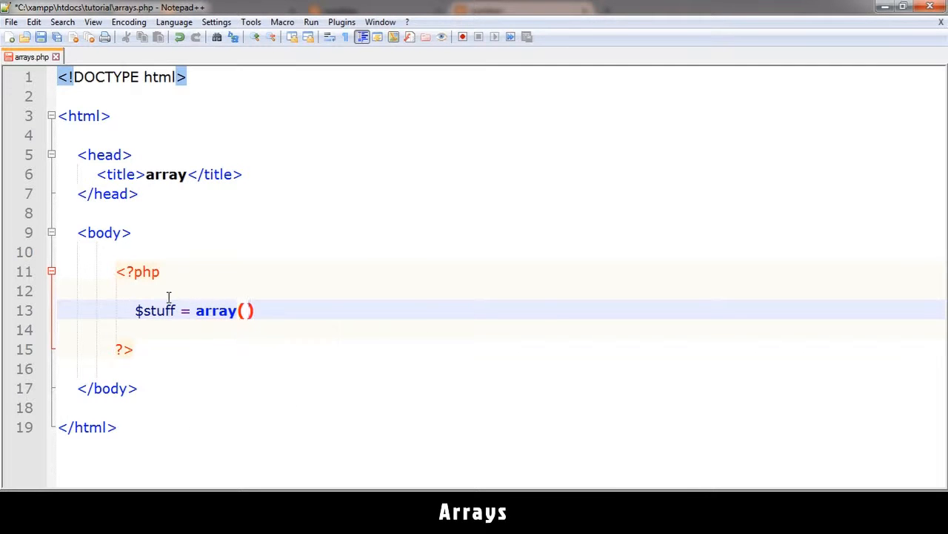
type(";")
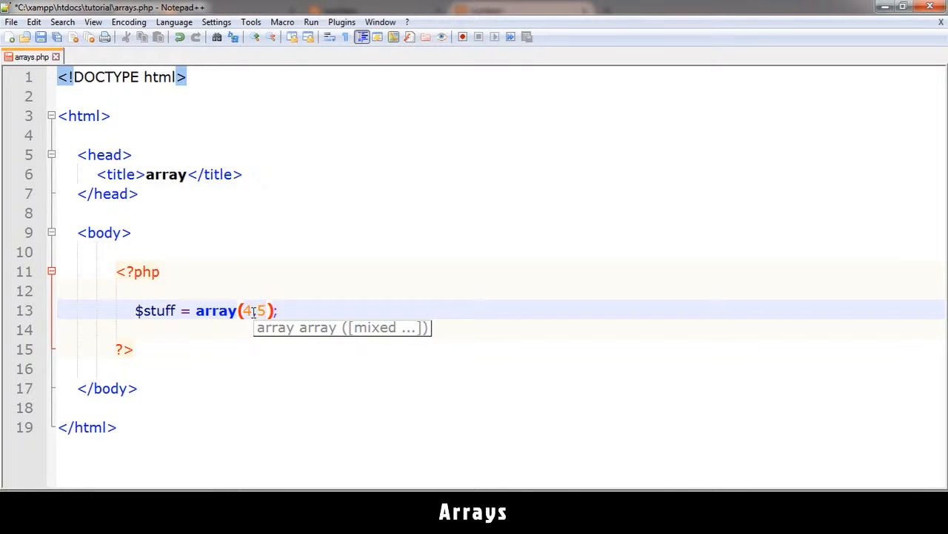
type("2,8,")
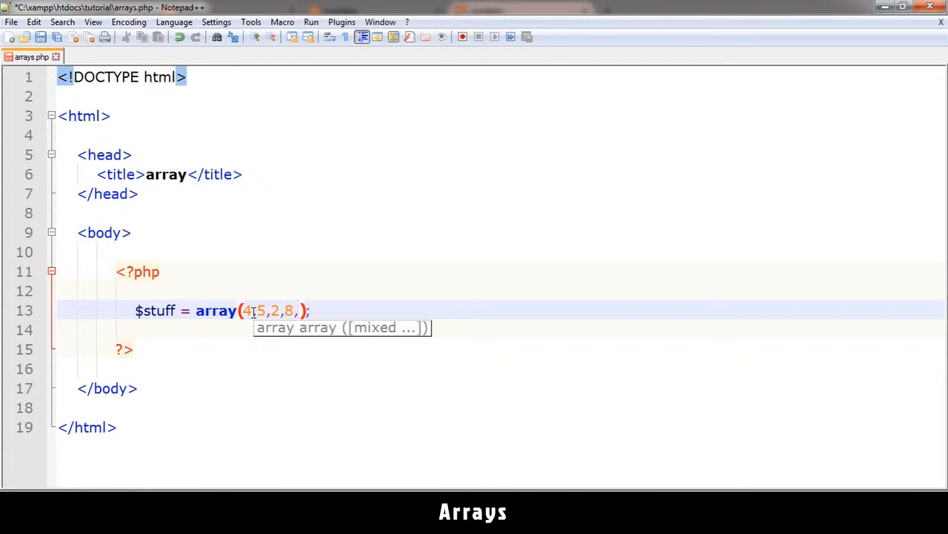
type("9,0")
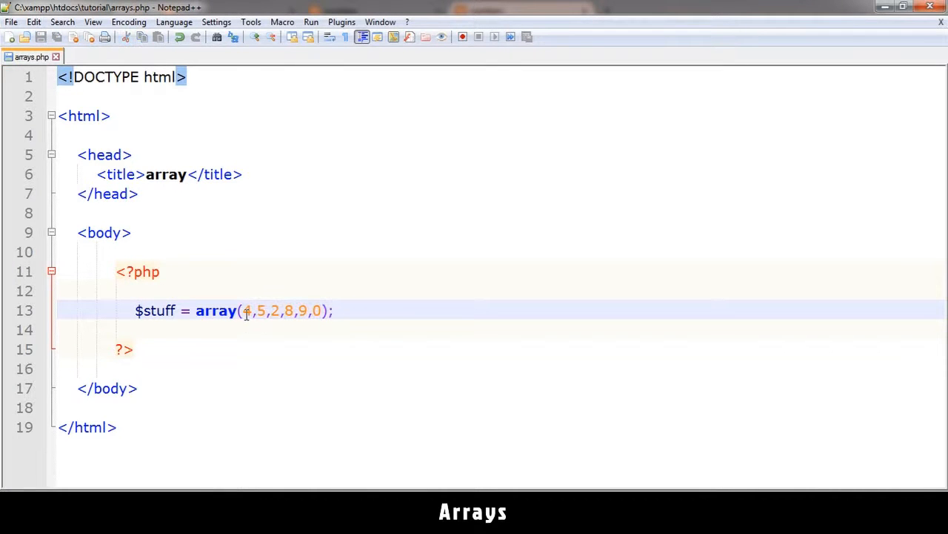
double_click(247, 311)
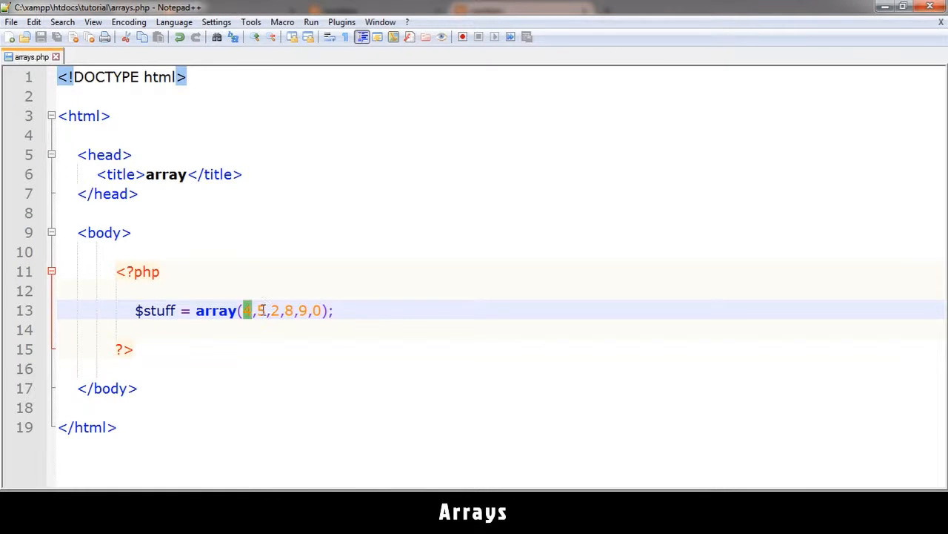
type("4")
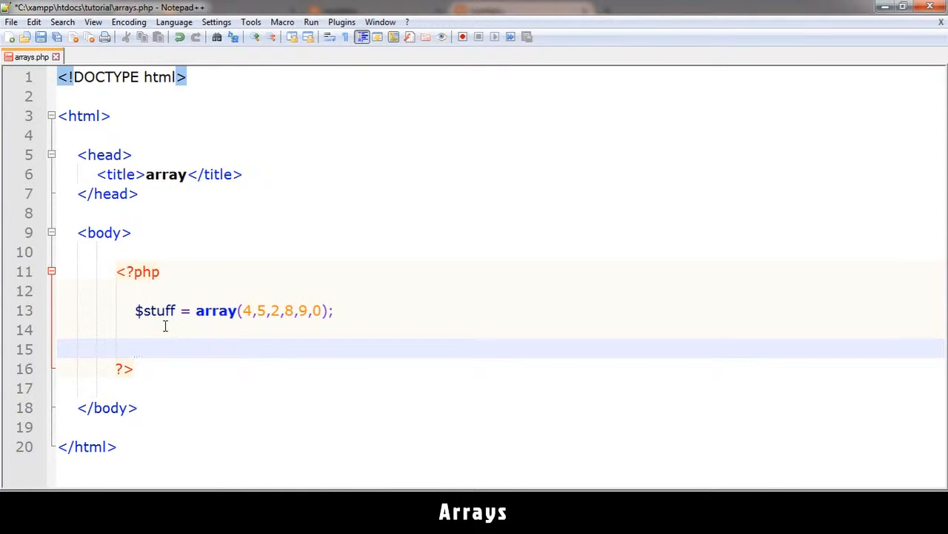
Start an echo statement on the line below the $stuff array.
type("$echo")
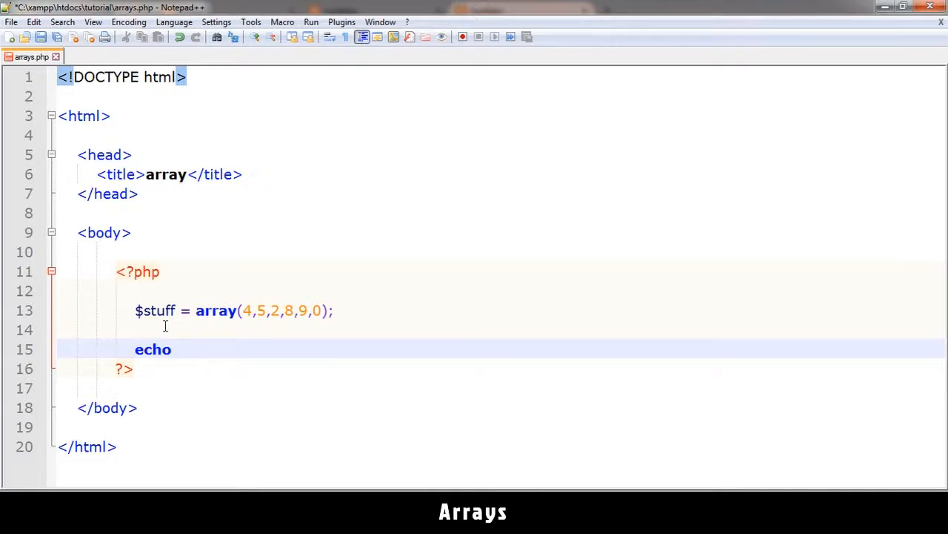
type("$stuff")
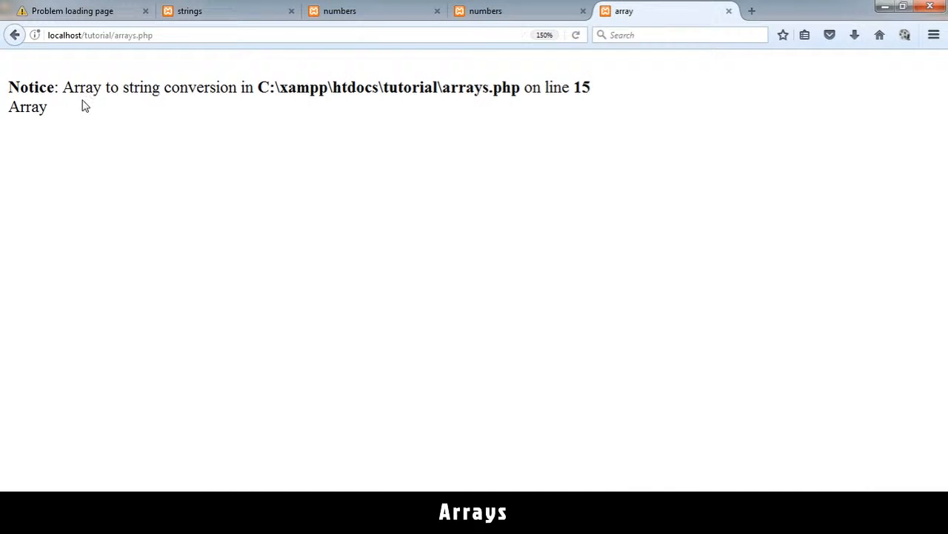
Highlight the Array to string conversion notice in Firefox before returning to the code.
left_click_drag(62, 88, 222, 87)
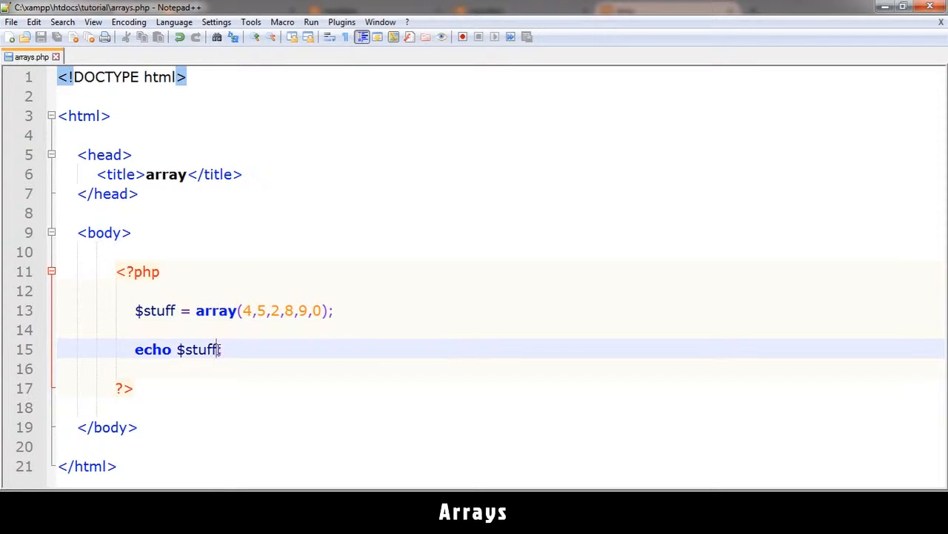
Index $stuff at [15] in the echo line, producing an Undefined offset: 15 notice.
type("[1];")
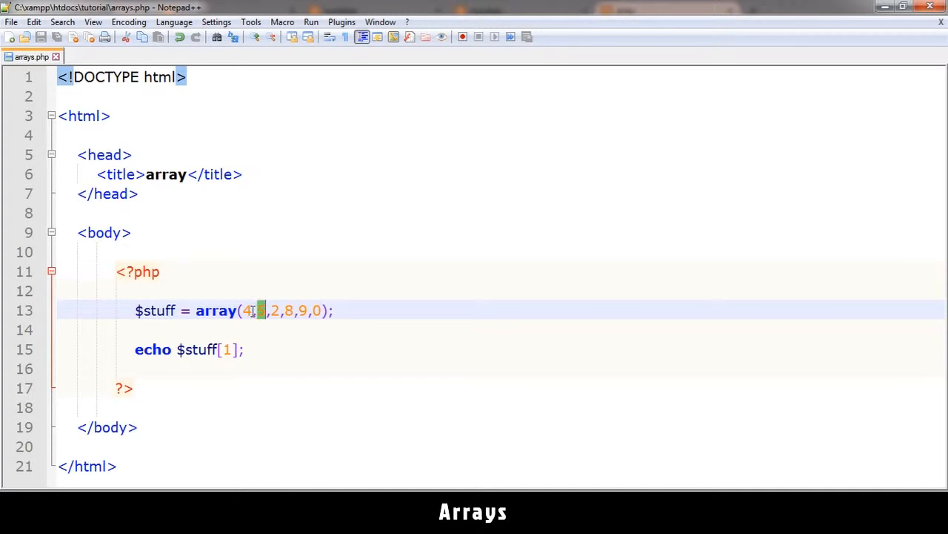
type("5")
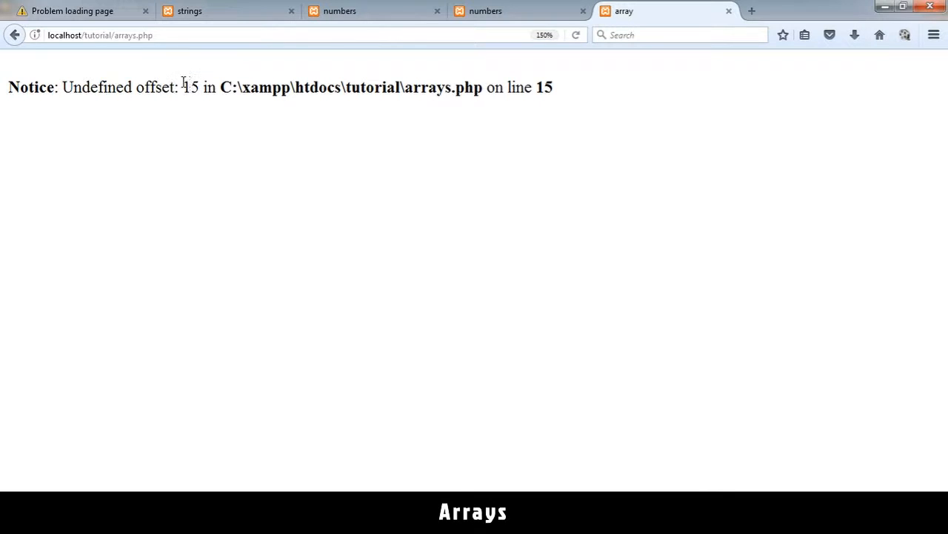
Highlight the offending offset 15 in the Firefox notice.
double_click(189, 86)
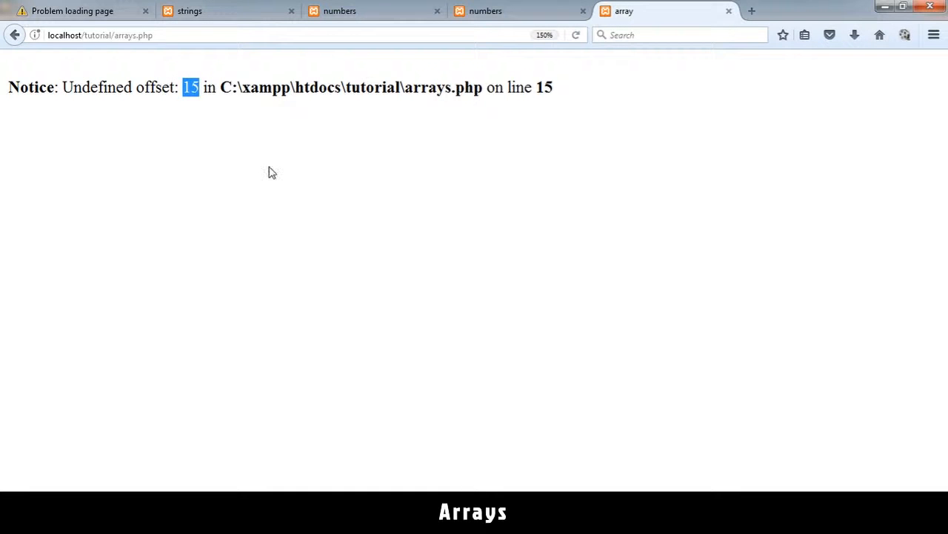
mouse_move(433, 455)
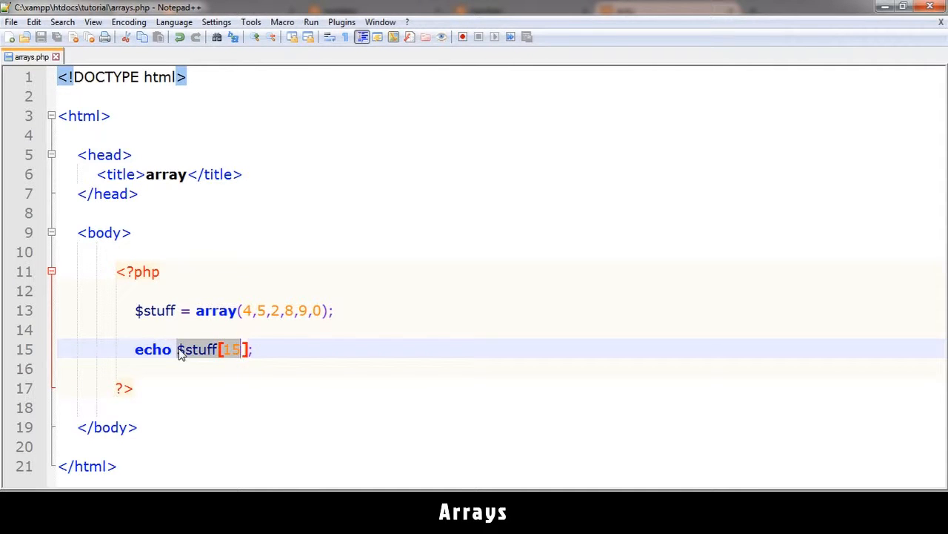
Replace the echo line content, typing count( below the $stuff array.
type("count(")
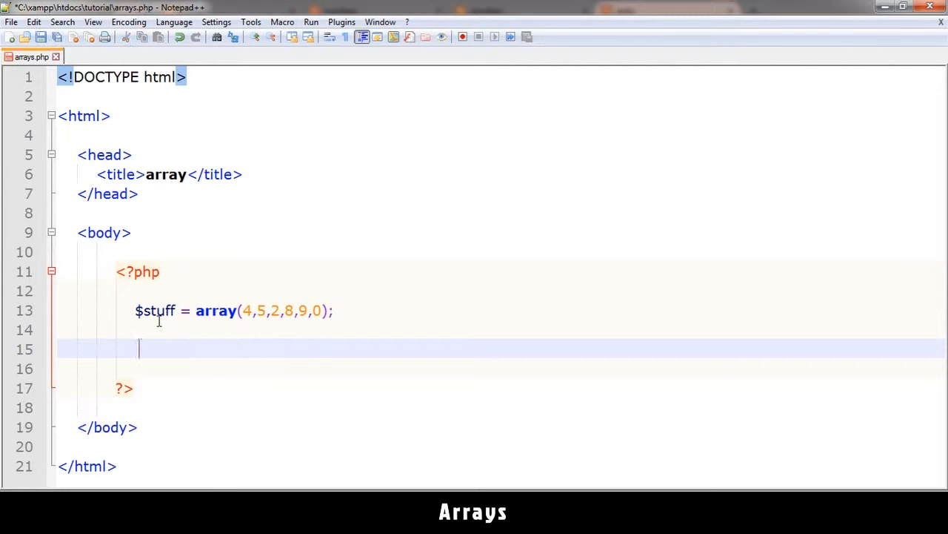
Define $stuff2 holding "book", "job", 2, "food", 9 and a nested array("yay","hey").
type("$stuff2 = array(4,5,2,8,9,0);")
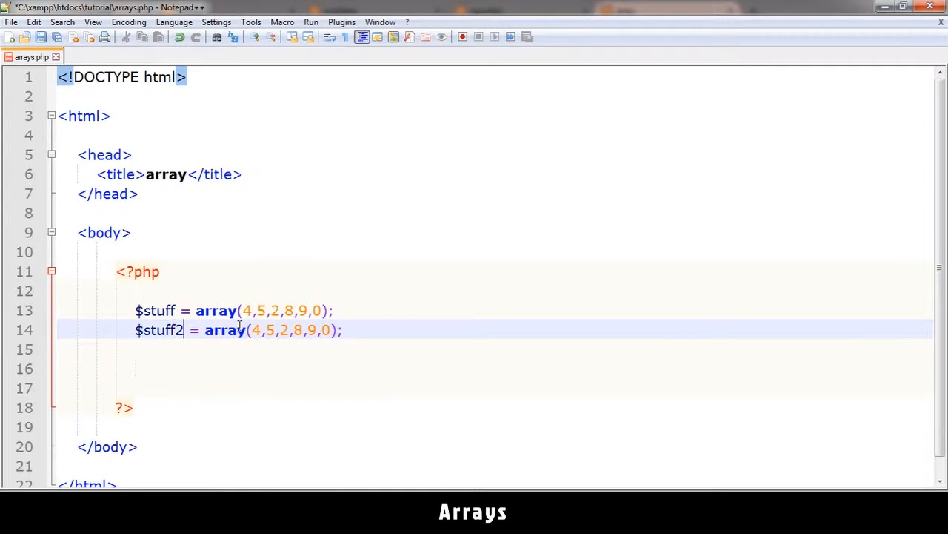
double_click(248, 329)
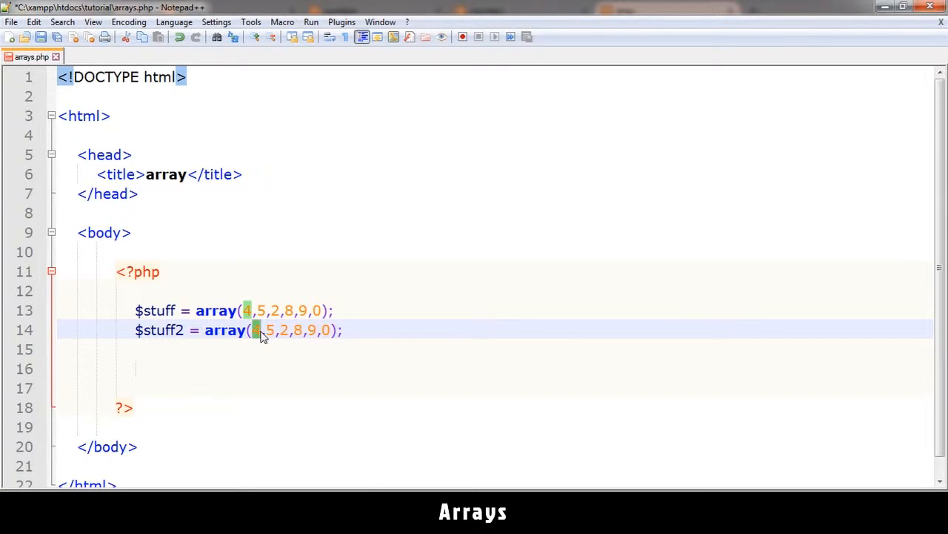
type("\"book\"")
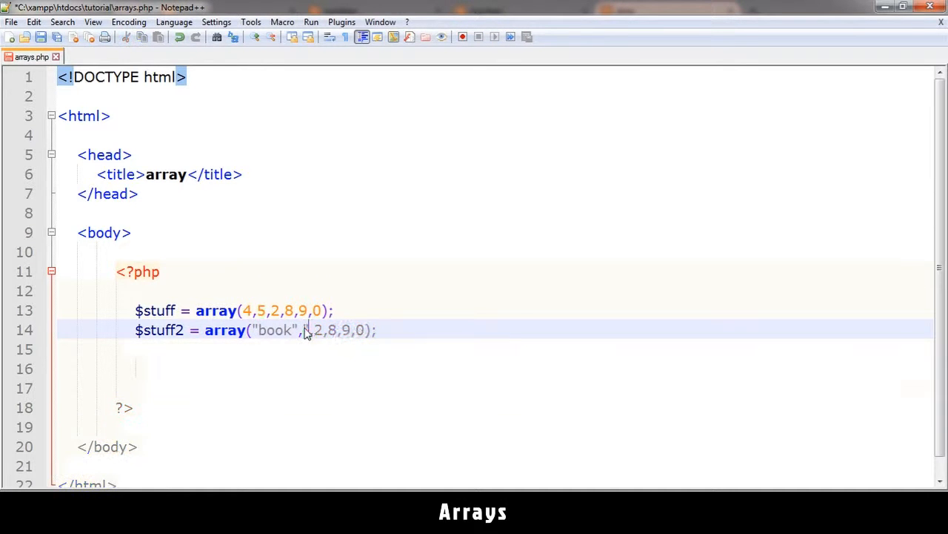
type("\"job\",")
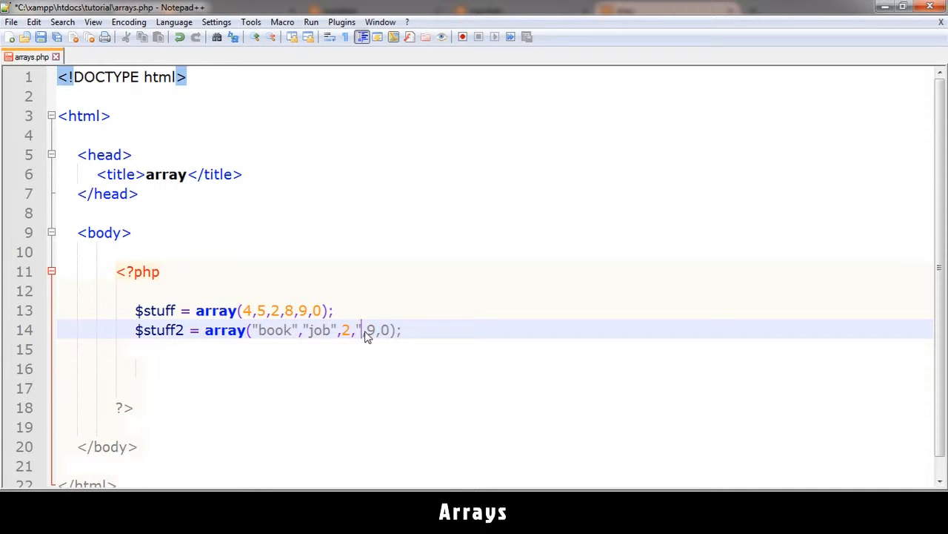
type("food\",")
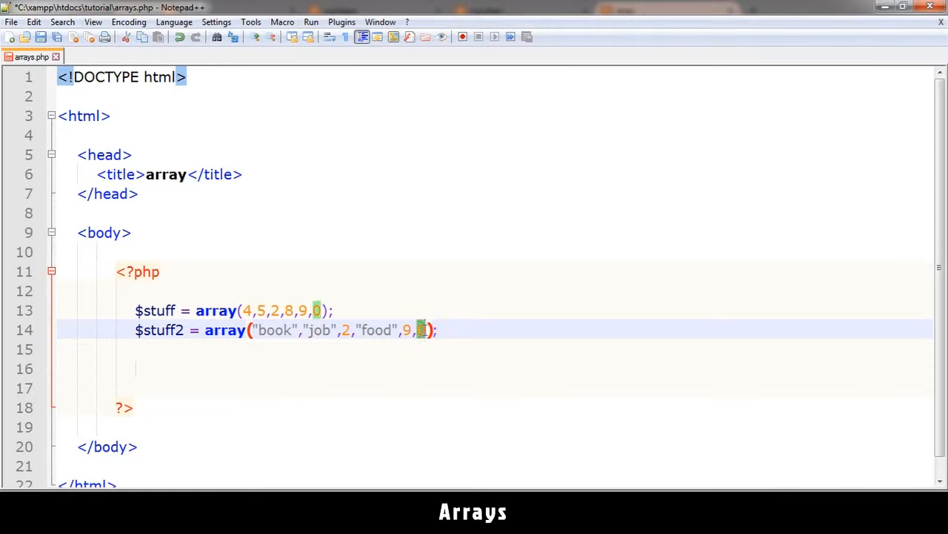
type("array(")
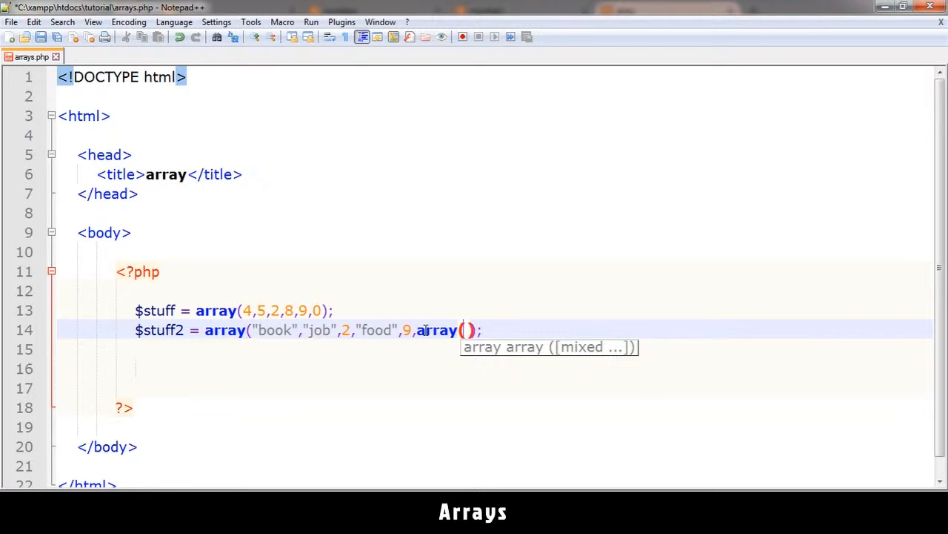
type("\"yay\"")
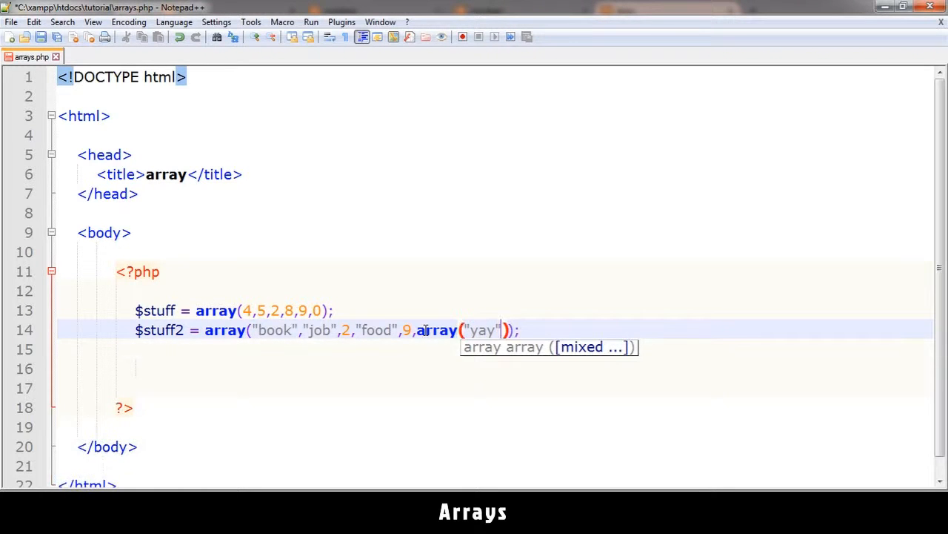
type(",he")
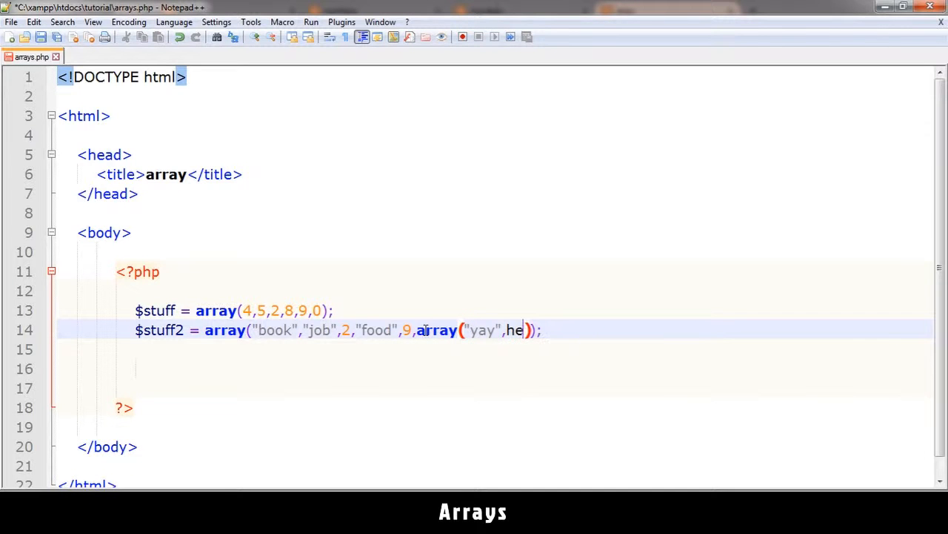
type("y\"")
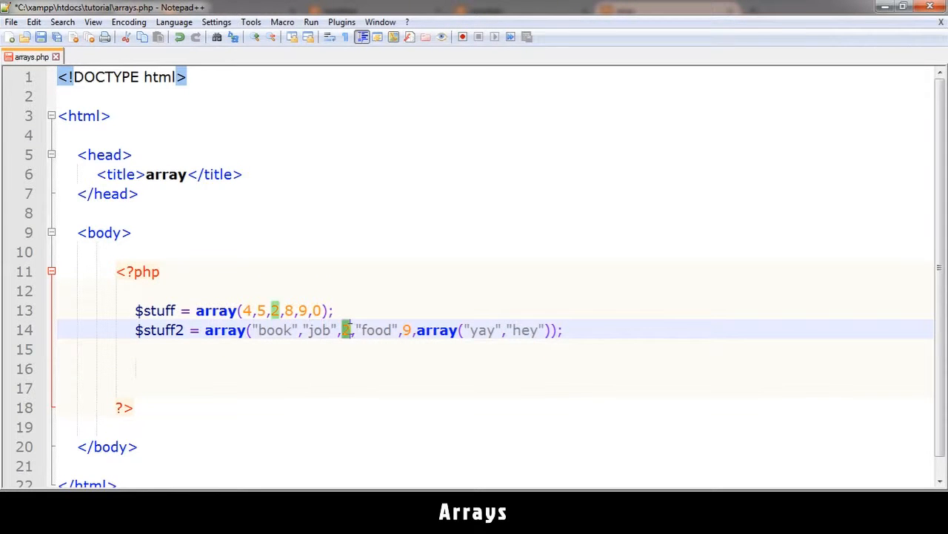
Add an echo $stuff2 statement on the line below, completing echo via autocomplete.
left_click(160, 367)
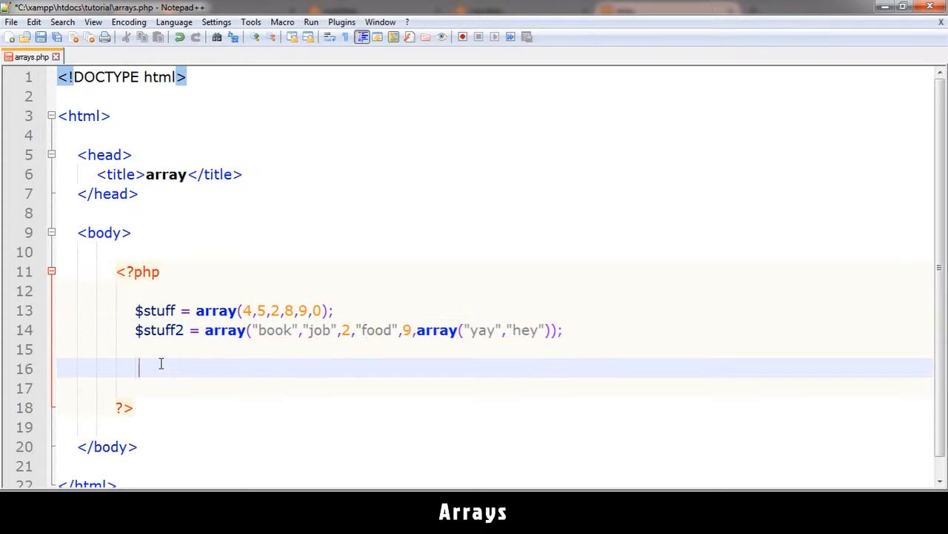
type("$")
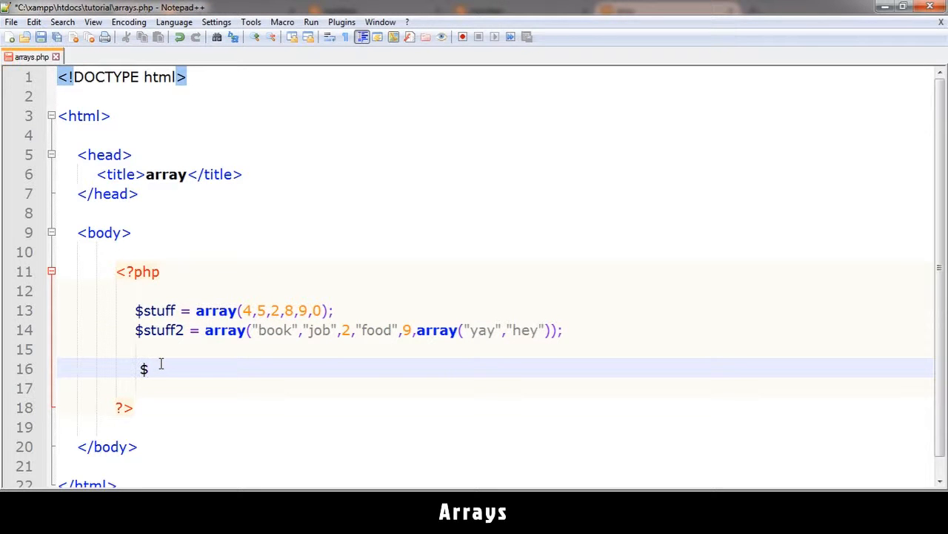
type("st")
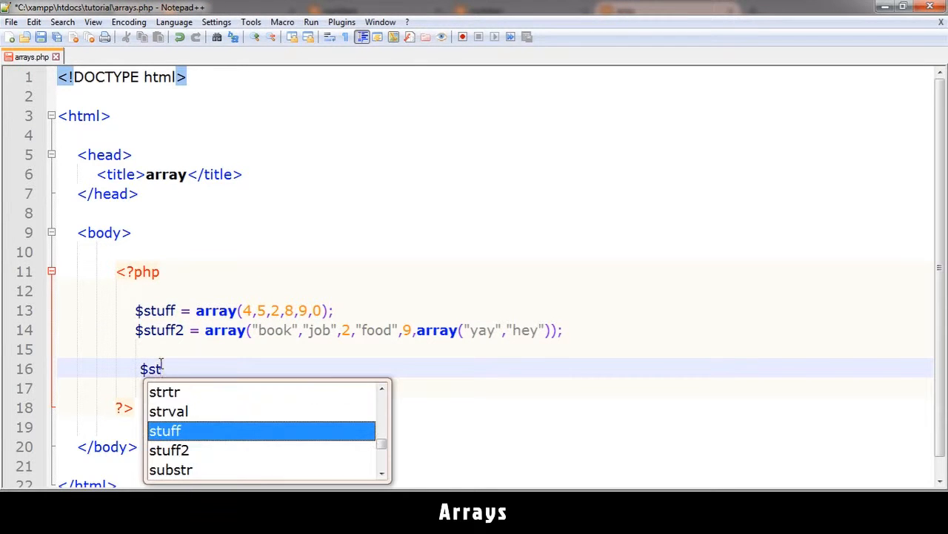
type("uff2")
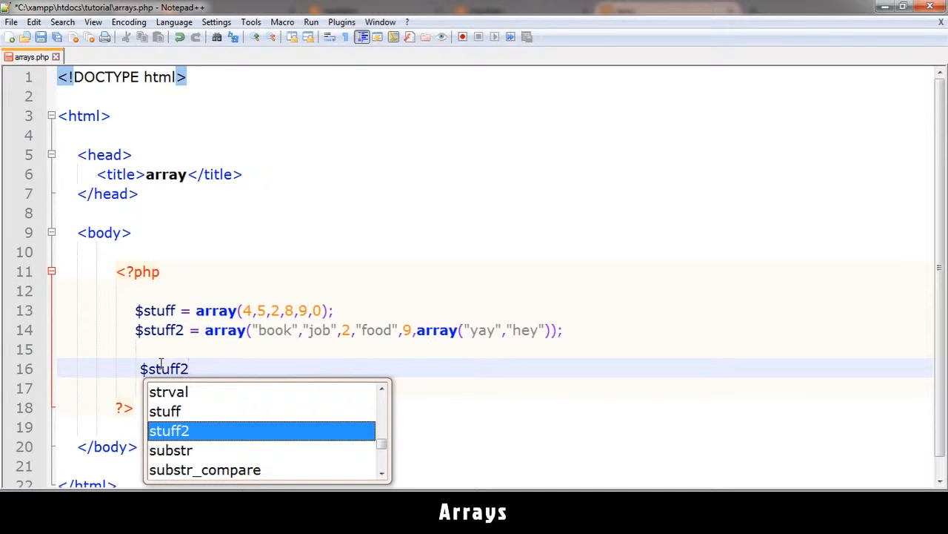
type("echo")
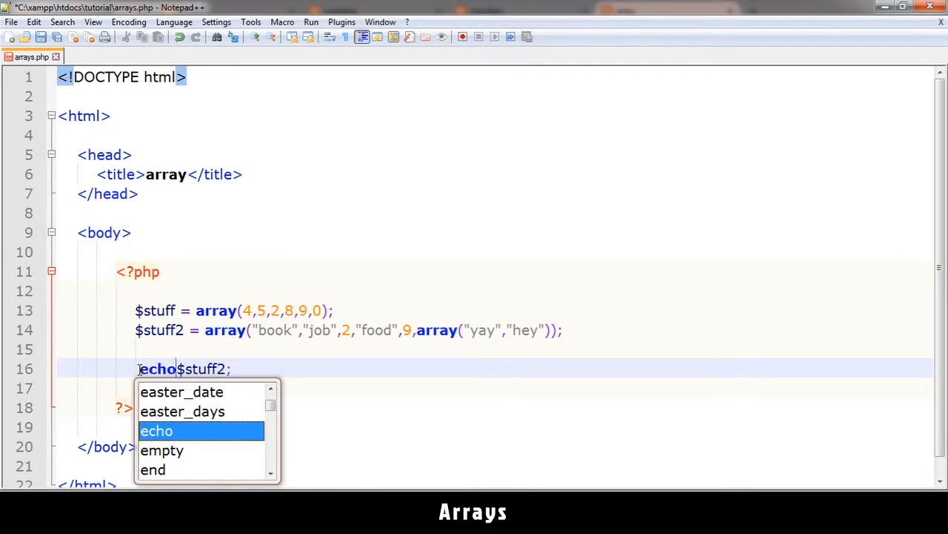
key("Tab")
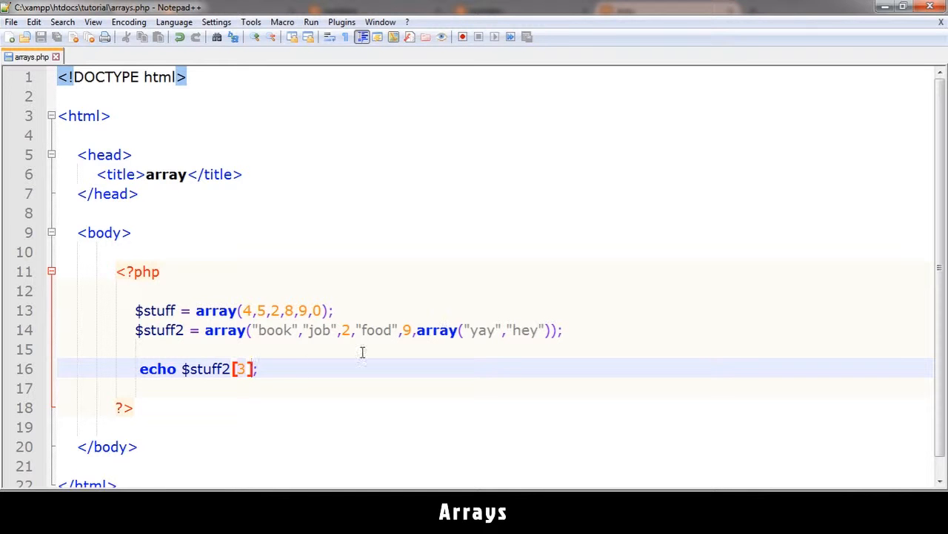
Echo $stuff2[5] and highlight the resulting Array to string conversion notice in Firefox.
type("5")
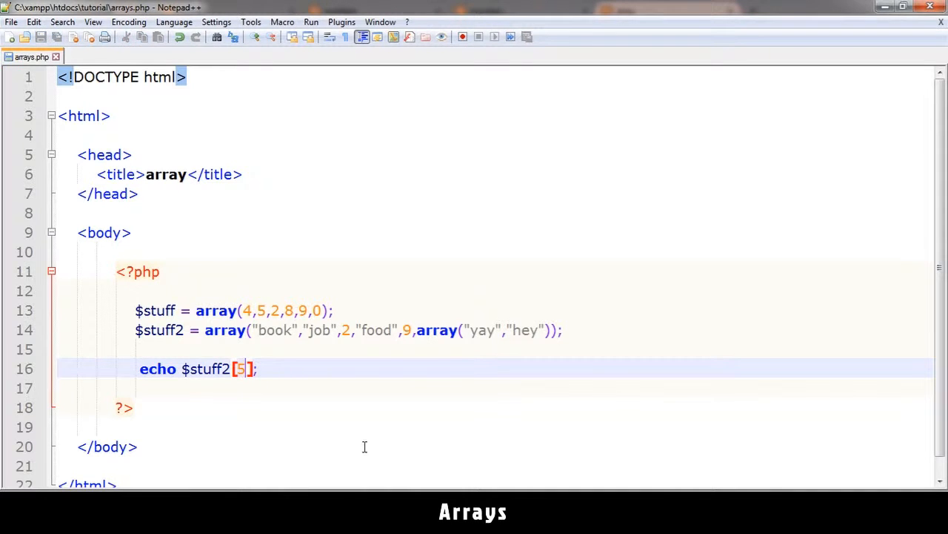
left_click(664, 11)
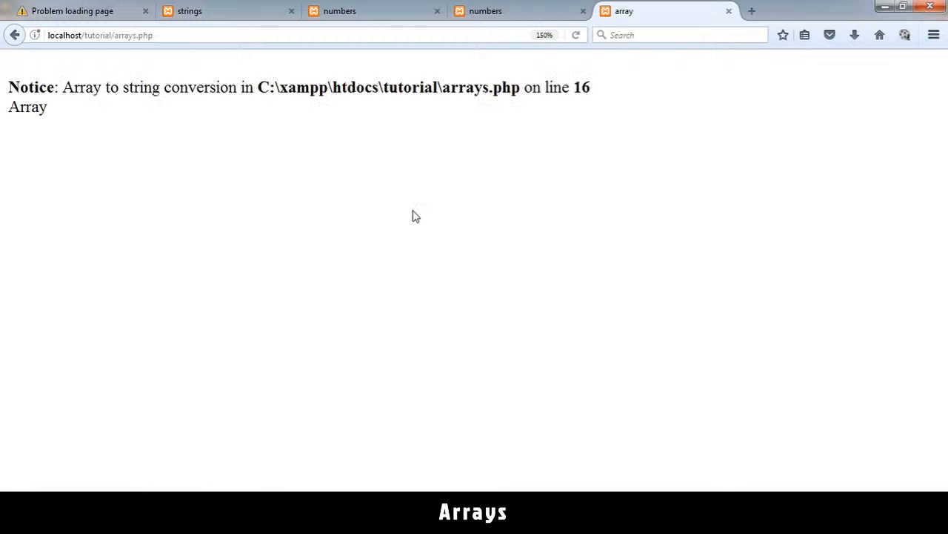
left_click_drag(62, 86, 180, 85)
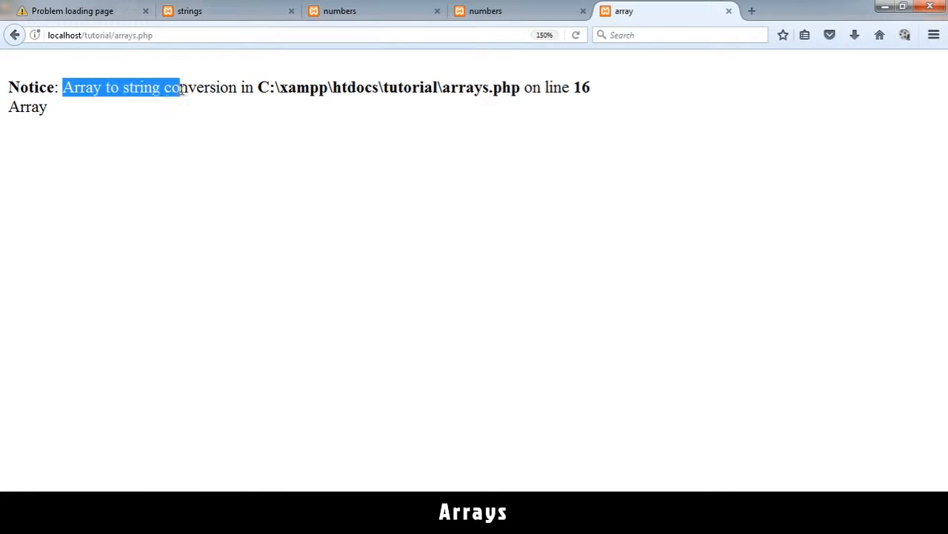
left_click_drag(178, 88, 280, 88)
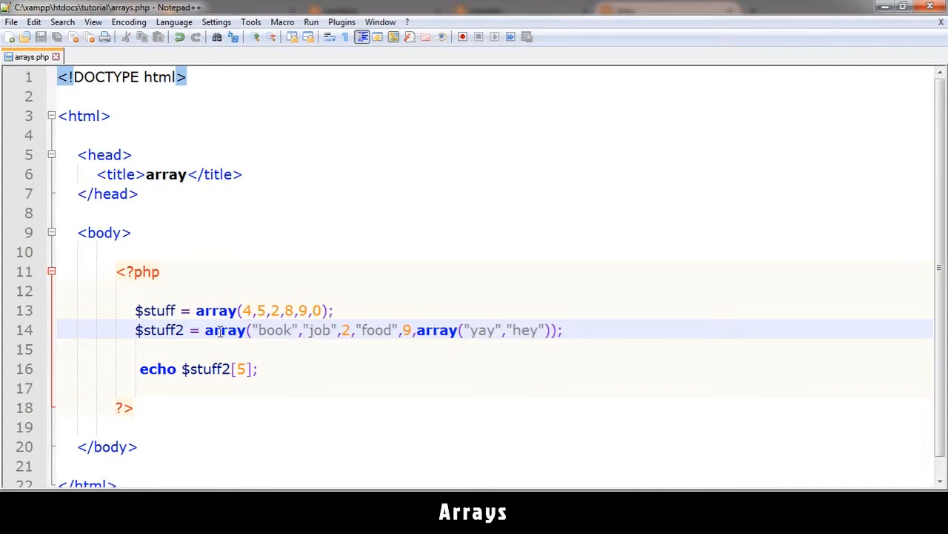
Extend the echo to $stuff2[5][0] to read the nested array's first item, then comment it out.
double_click(437, 329)
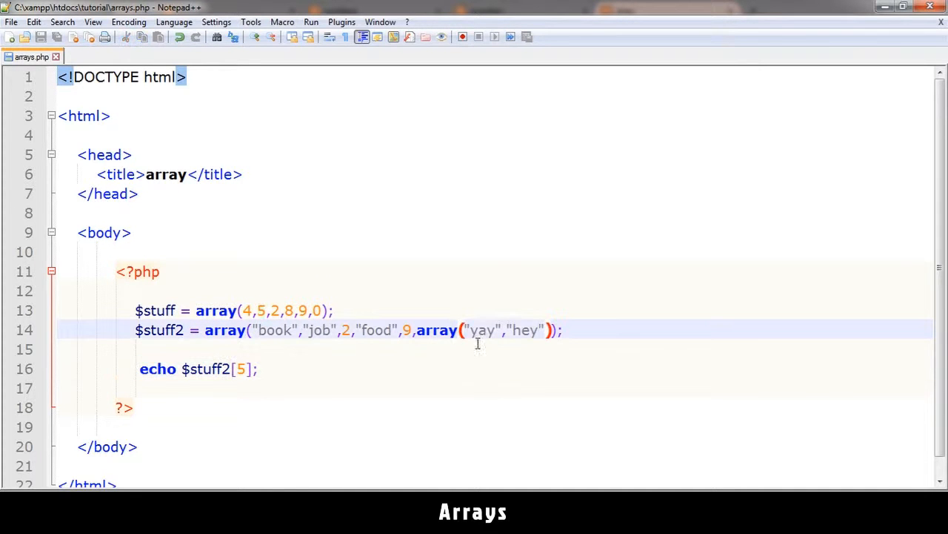
double_click(481, 329)
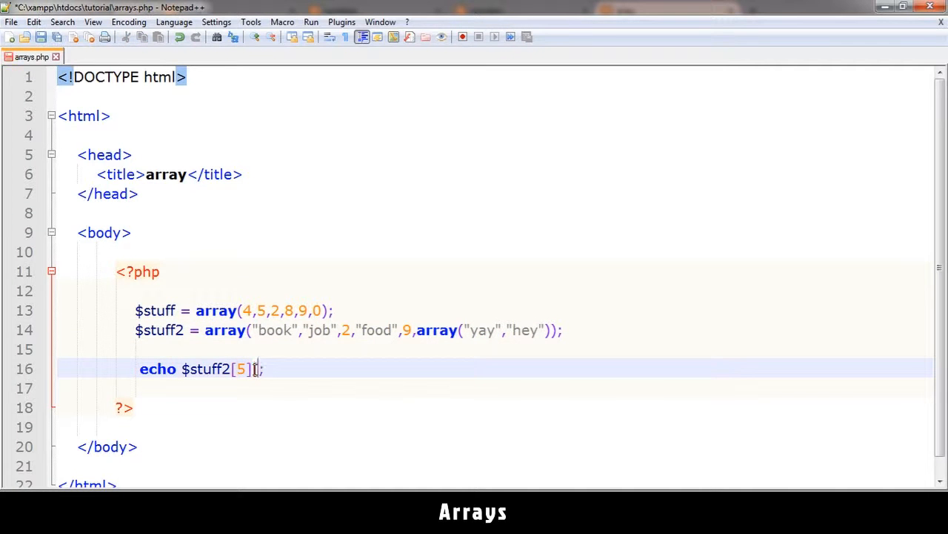
type("[0]")
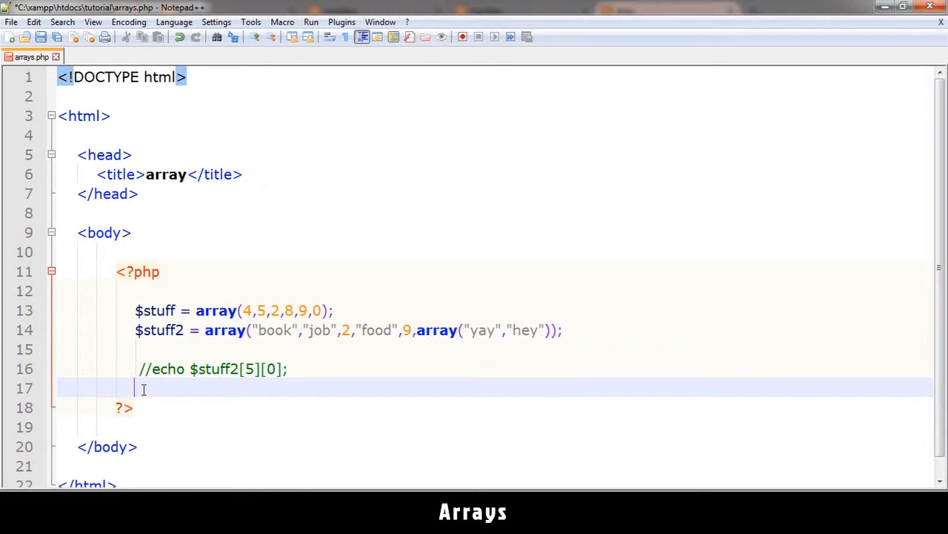
Add print_r($stuff2); below the commented echo to output the whole array.
type("print_r")
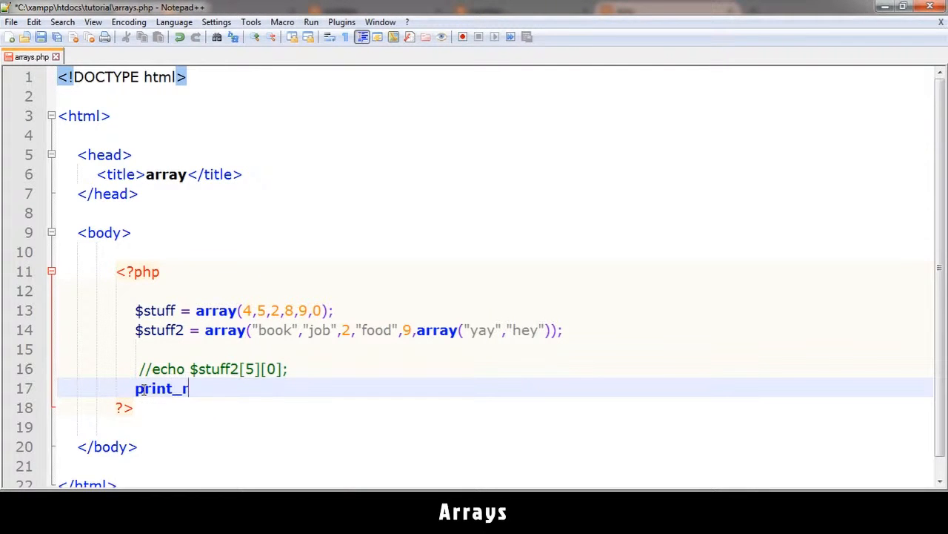
type("(")
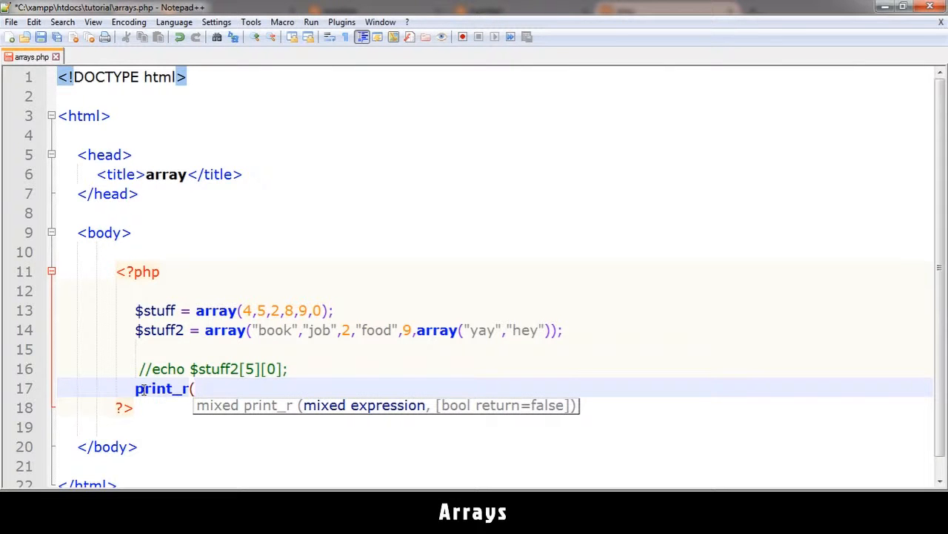
type("s")
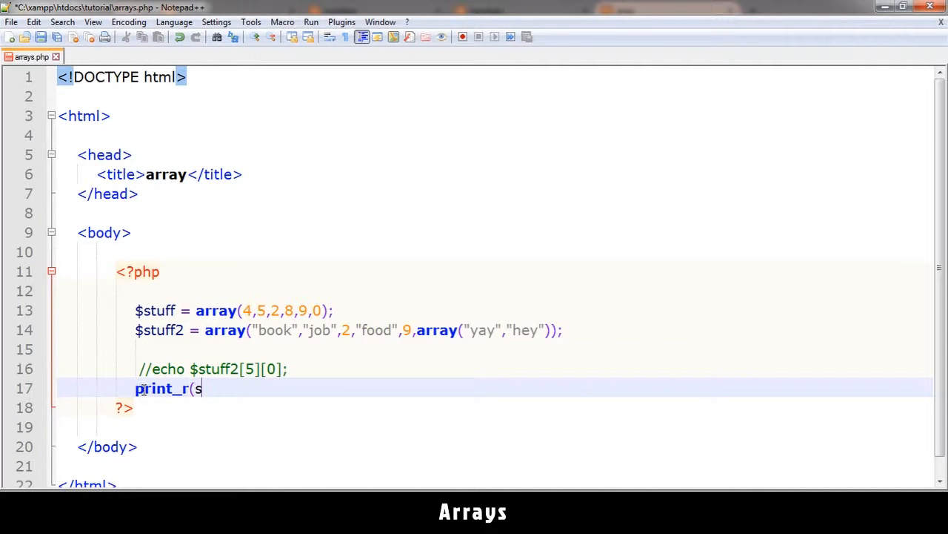
type("$stuff")
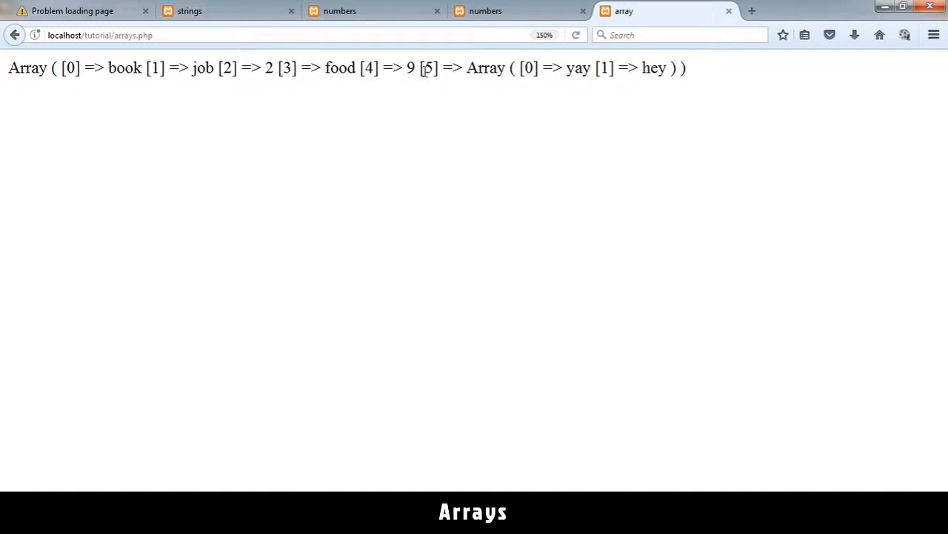
Point out index 5 and the nested array's index 0 in the Firefox print_r output.
double_click(27, 68)
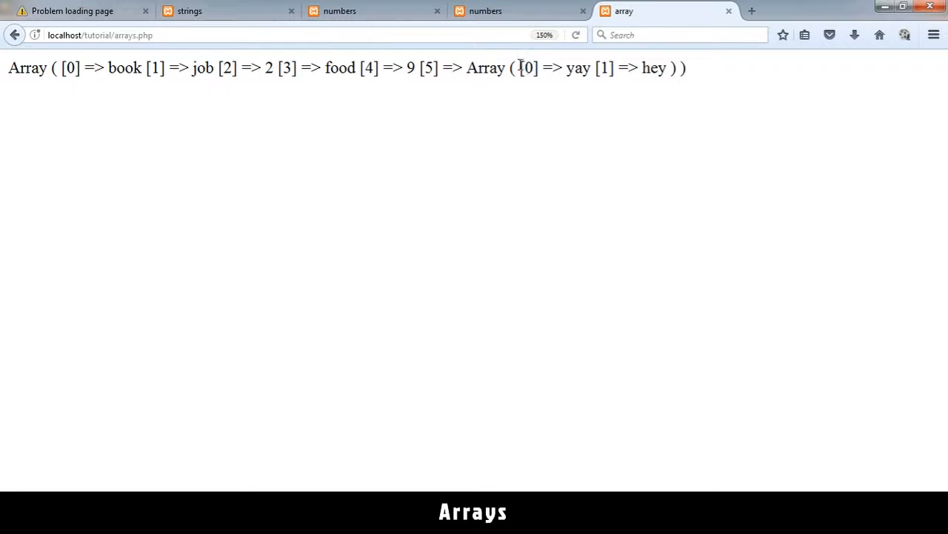
double_click(577, 69)
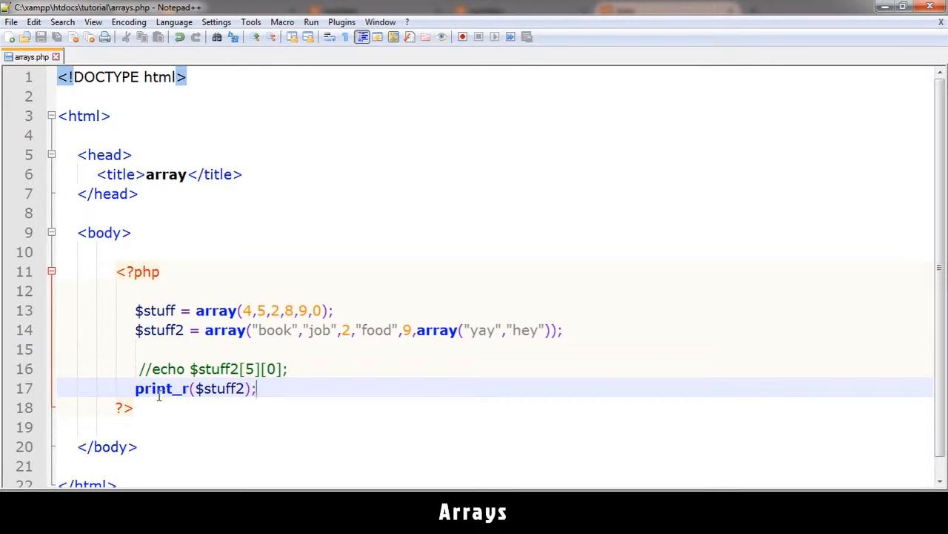
Surround print_r($stuff2) with echo "<pre>"; and echo "</pre>"; and check the indented output in Firefox.
key("Enter")
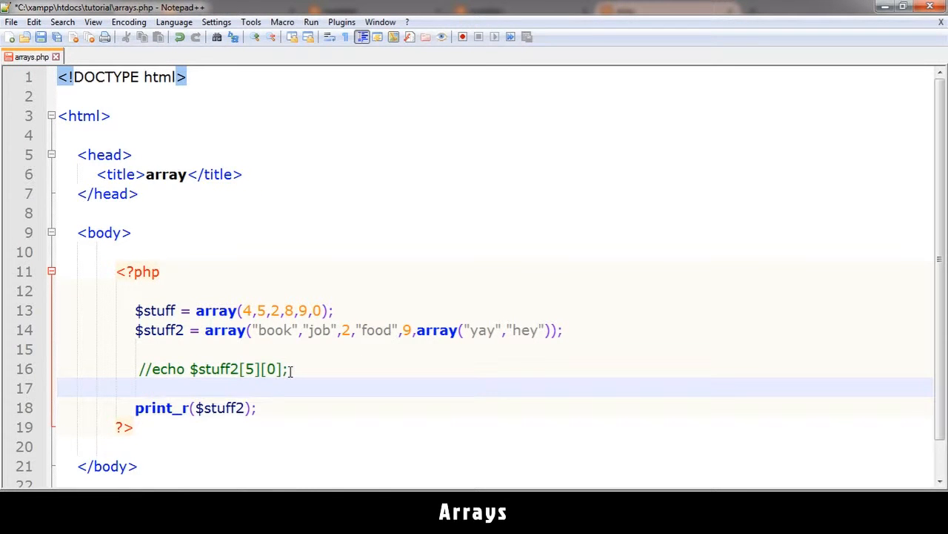
type("echo \"<")
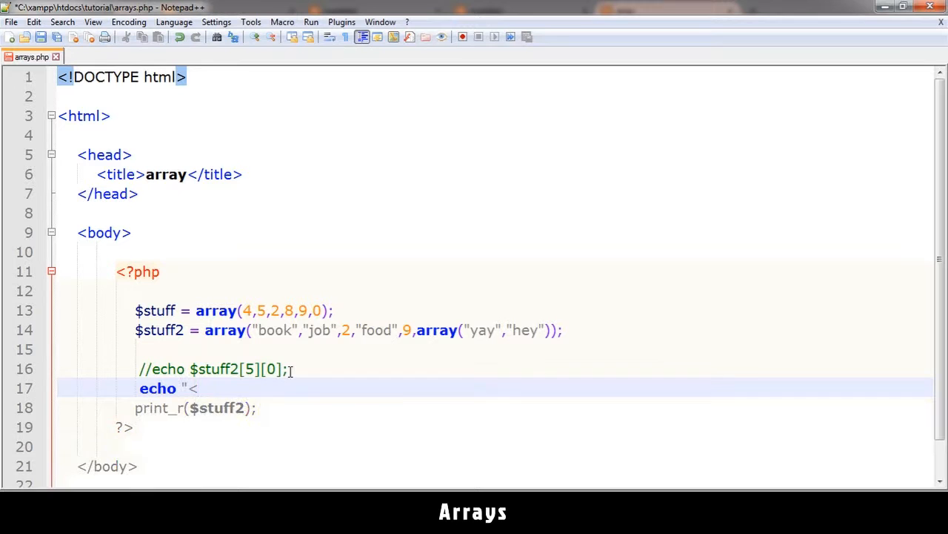
type("pre>")
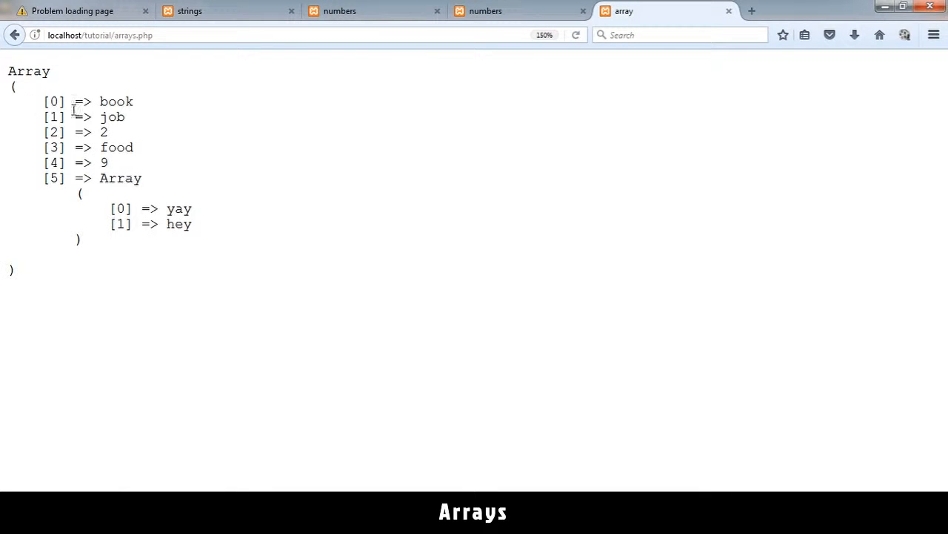
double_click(54, 101)
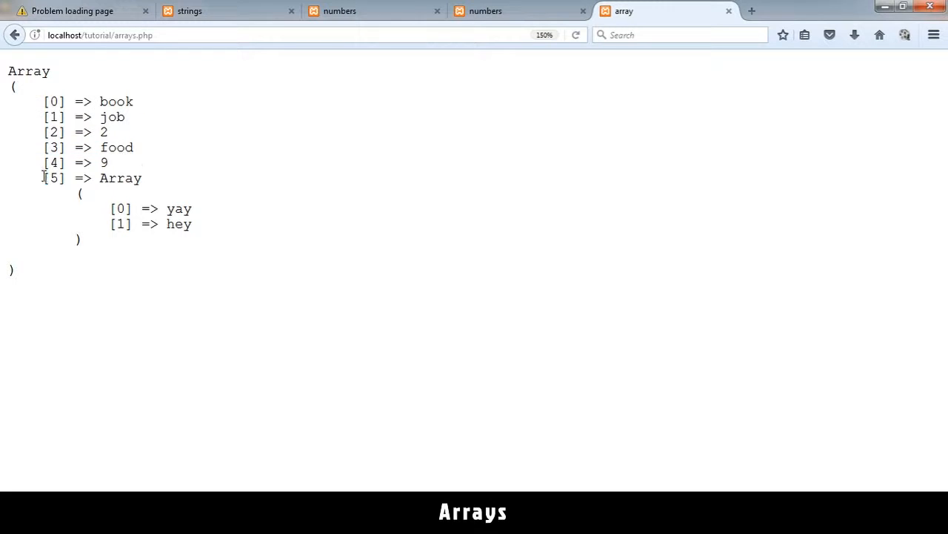
double_click(120, 178)
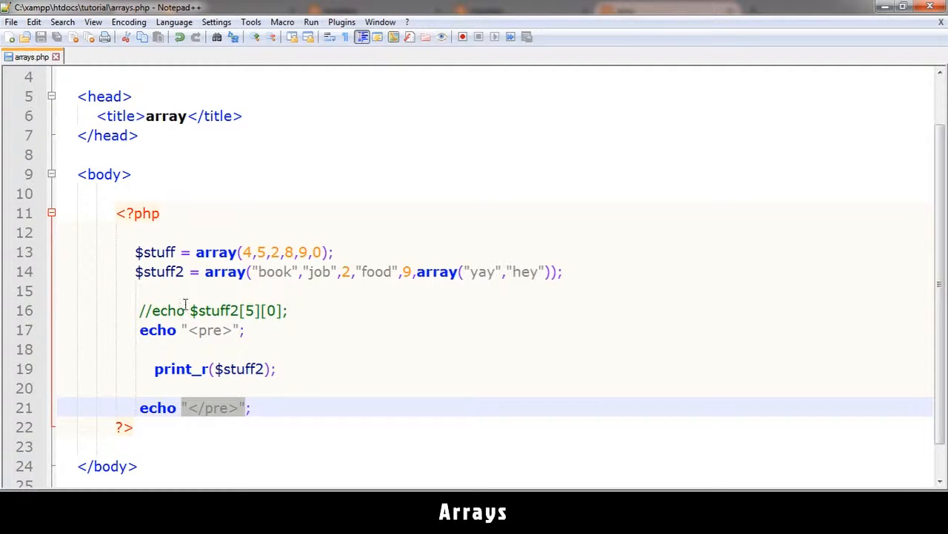
Add $stuff2[6] = "good"; above the commented echo and reload the page to see it.
left_click(289, 310)
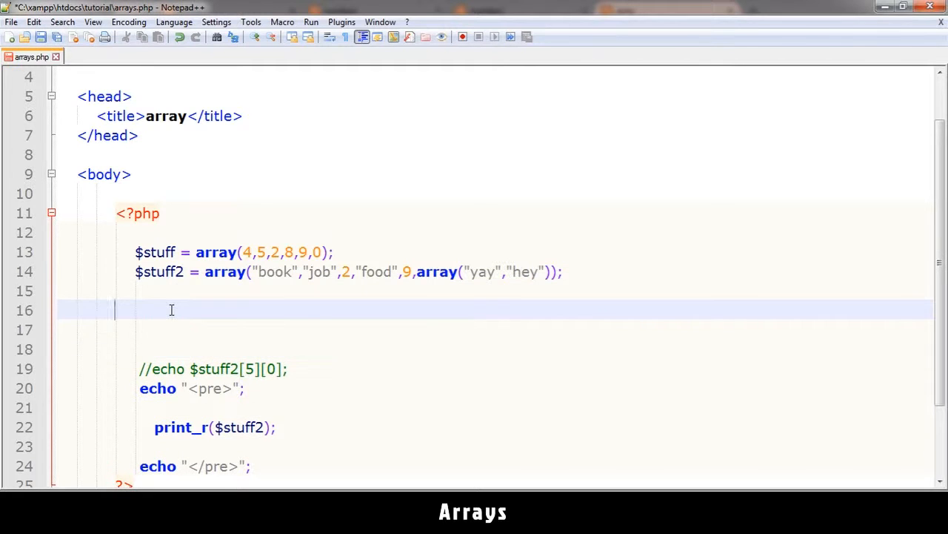
type("$")
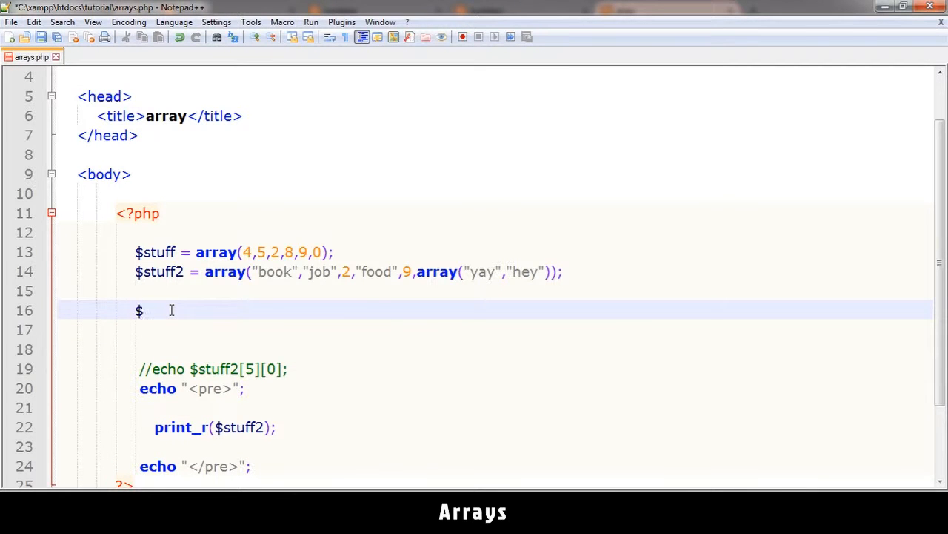
type("stuff2")
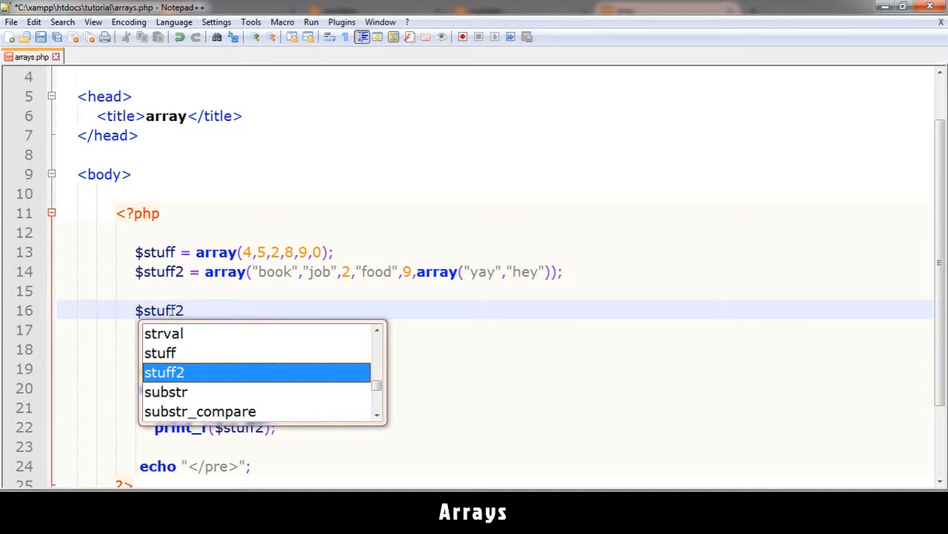
type("[")
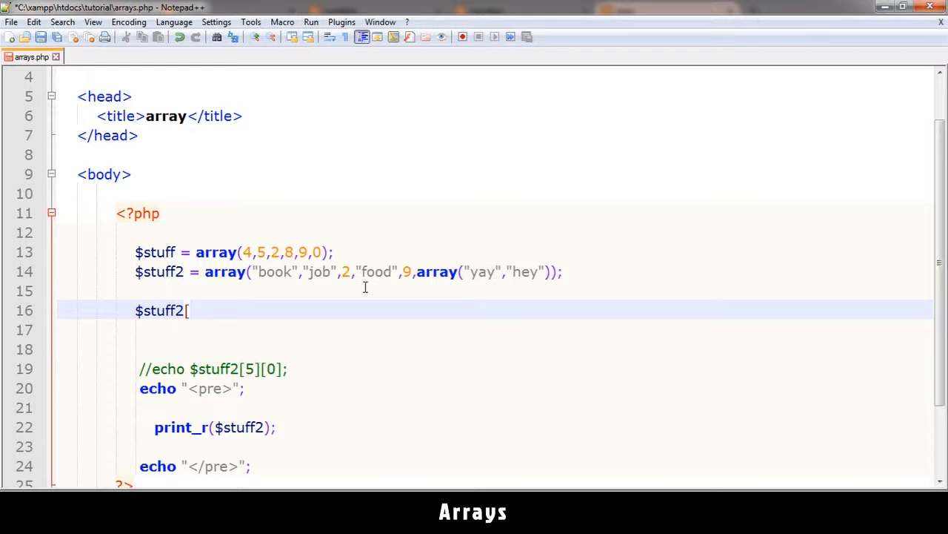
type("6] =")
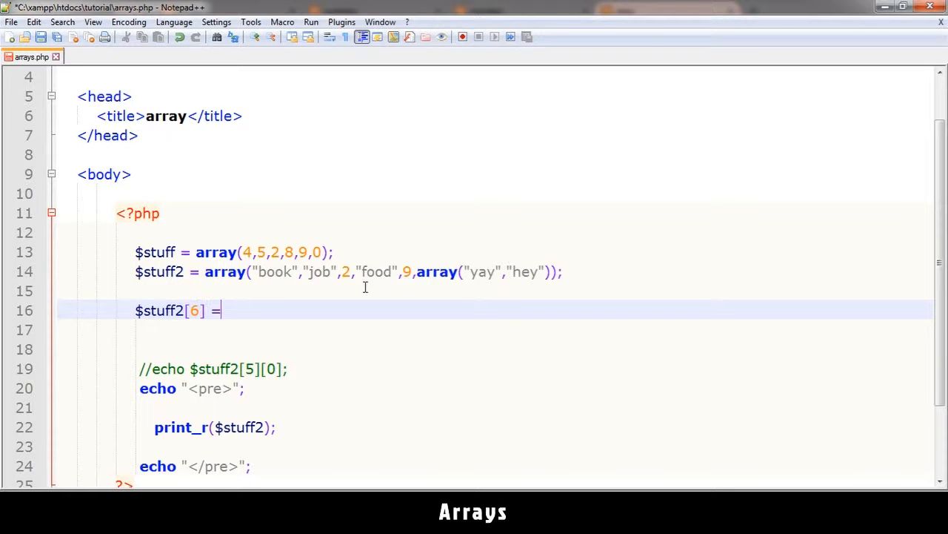
type("\"")
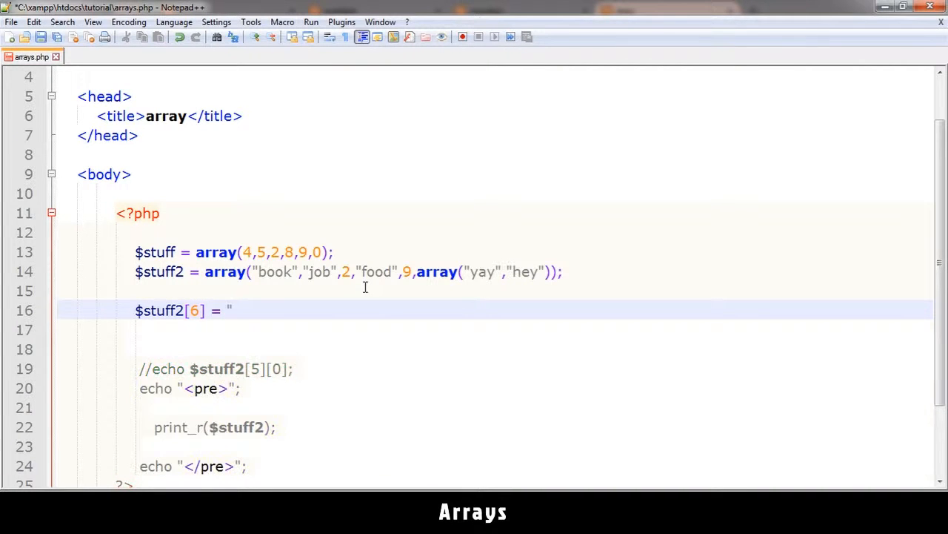
type("good\";")
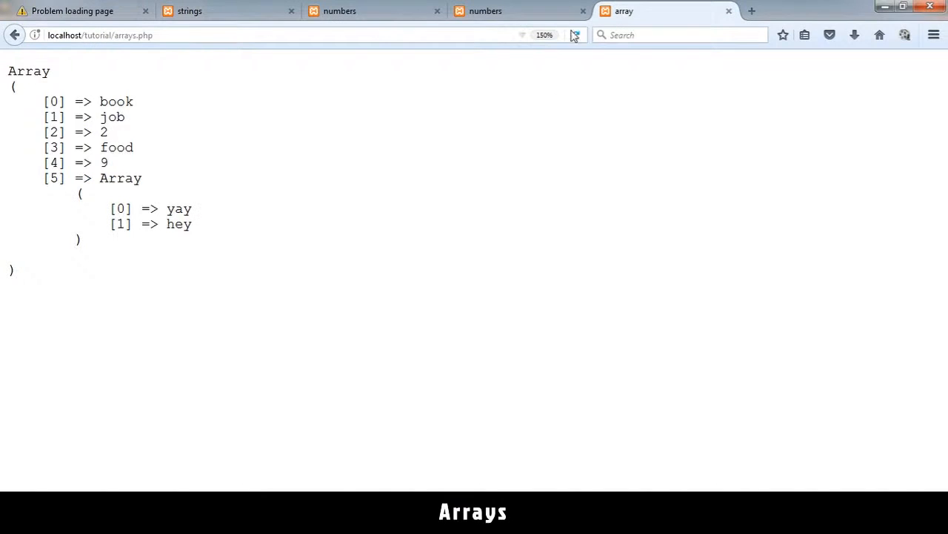
left_click(575, 36)
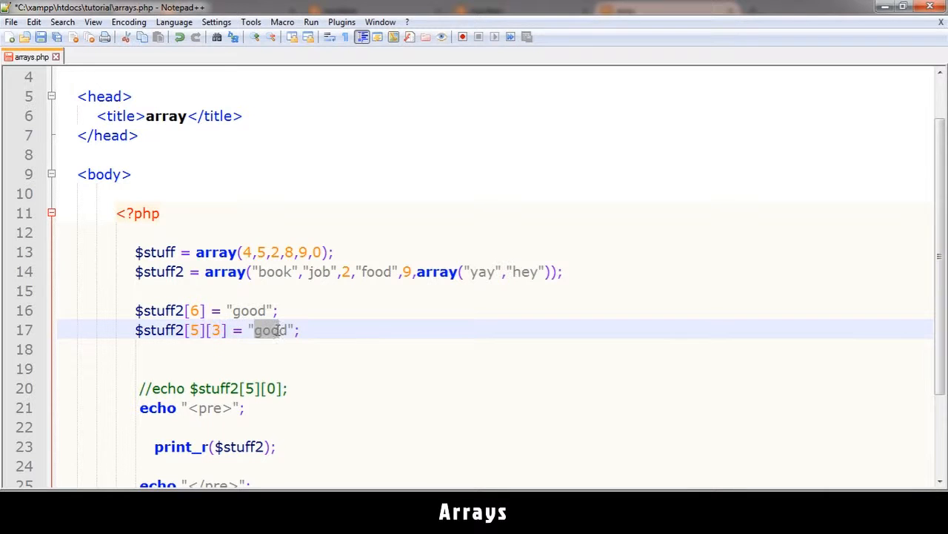
Add $stuff2[5][3] = "new good"; to the nested array and reload to show it.
type("n")
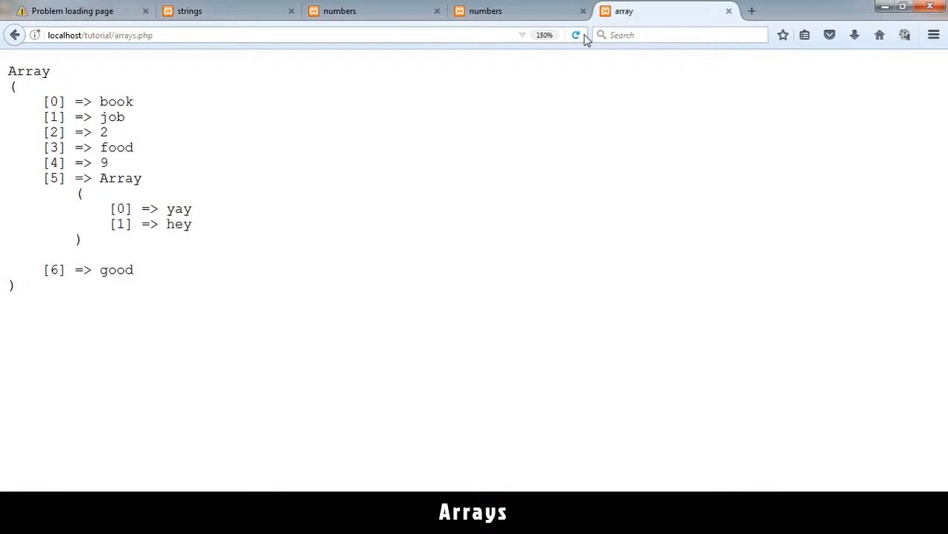
left_click(577, 36)
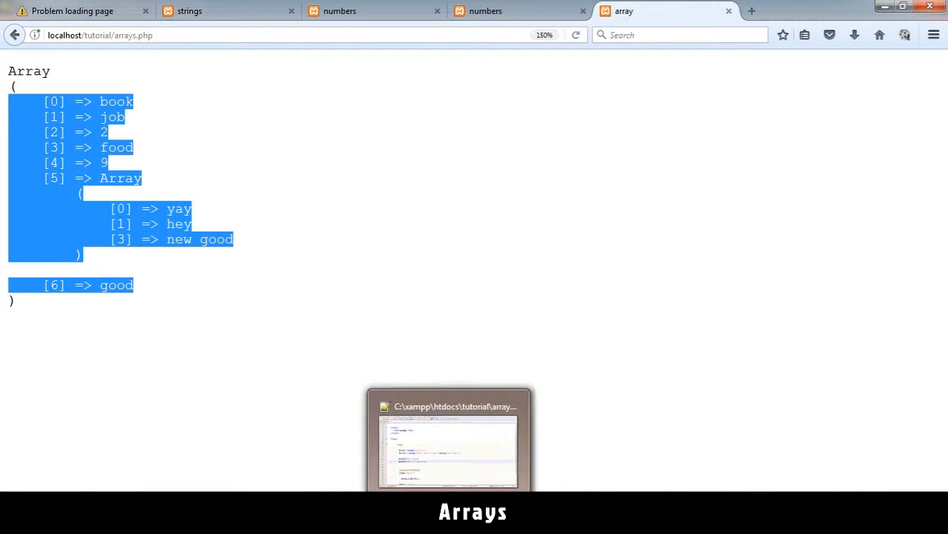
Remove the explicit index so the assignment reads $stuff2[] = "good";.
left_click(448, 437)
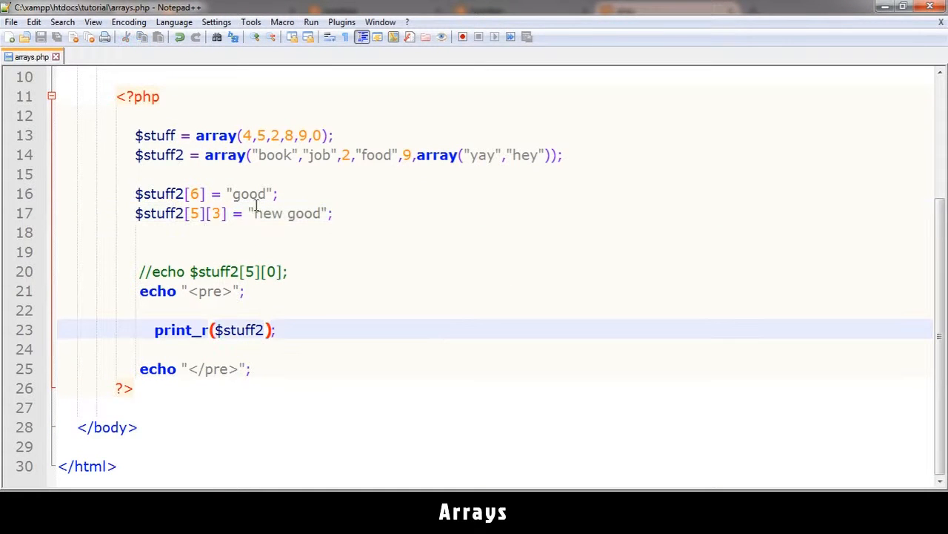
left_click(279, 193)
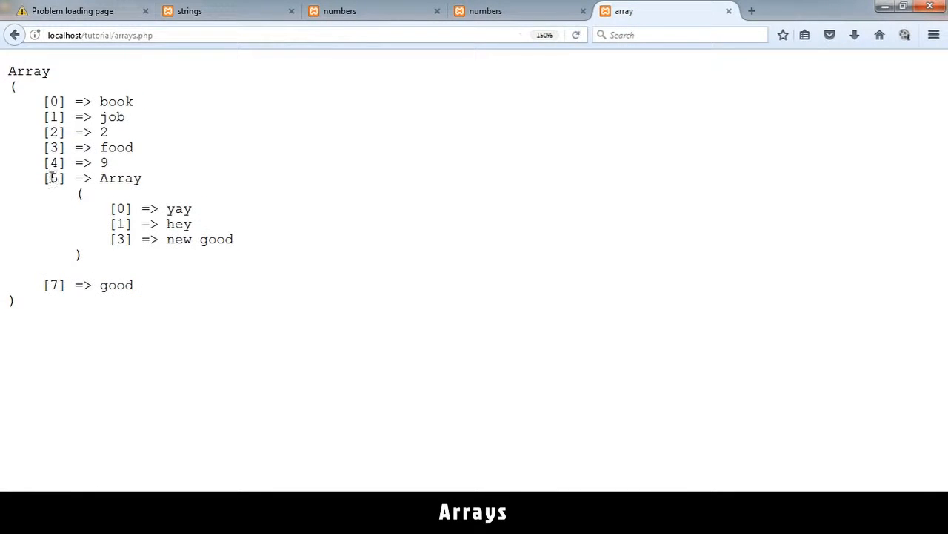
left_click_drag(45, 100, 234, 238)
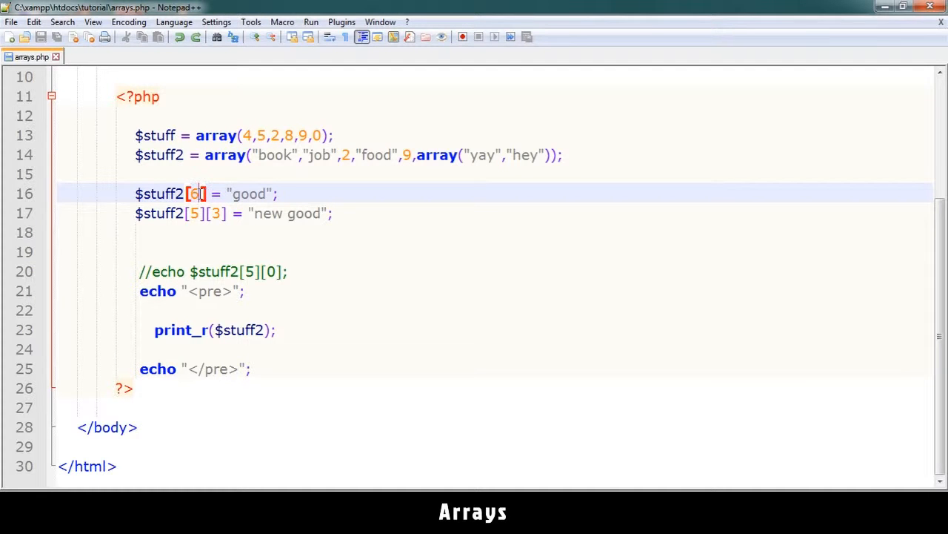
key("Backspace")
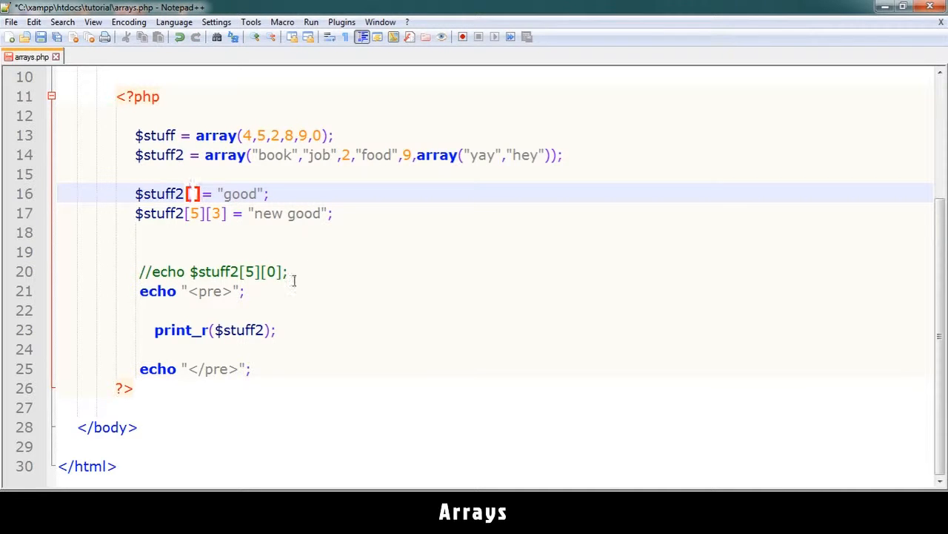
Duplicate the $stuff2[] = "good"; line and change the nested one to $stuff2[5][] = "new good";.
left_click(288, 271)
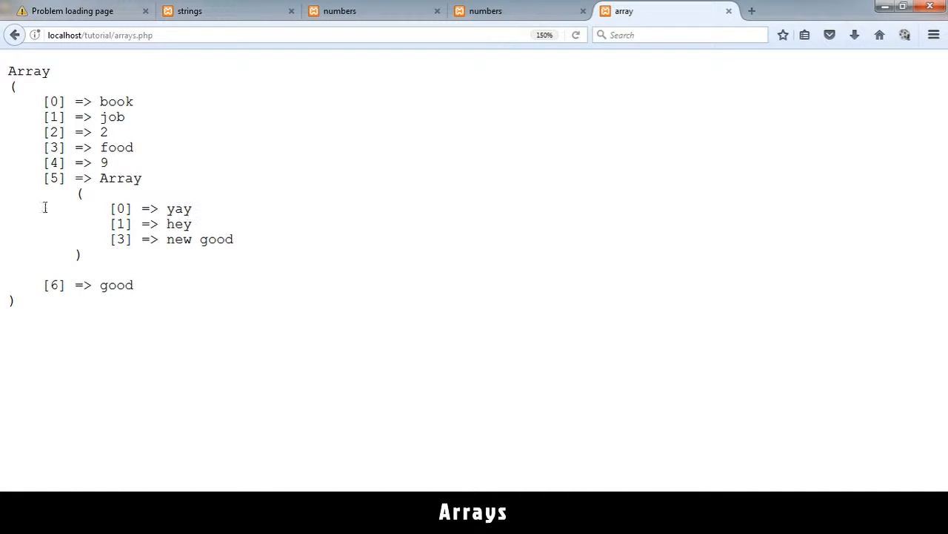
double_click(53, 285)
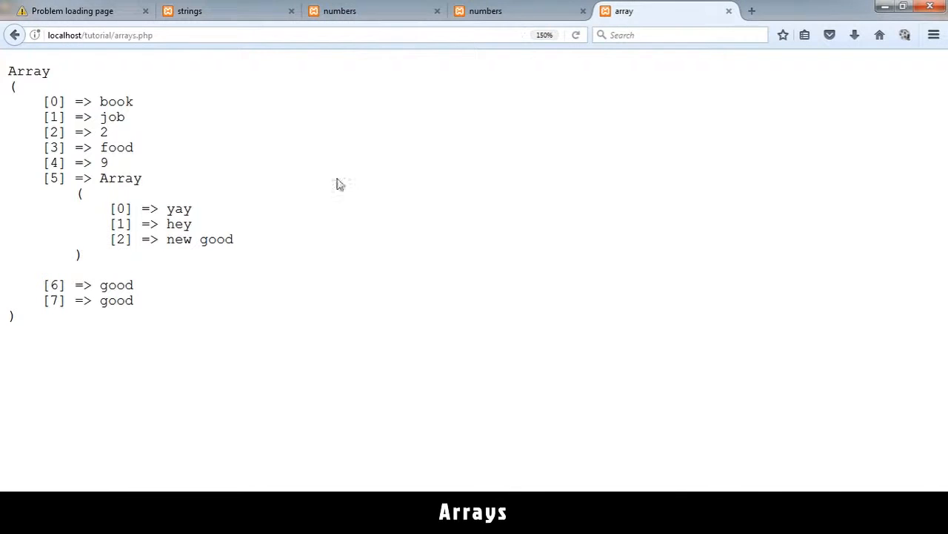
left_click_drag(109, 239, 234, 238)
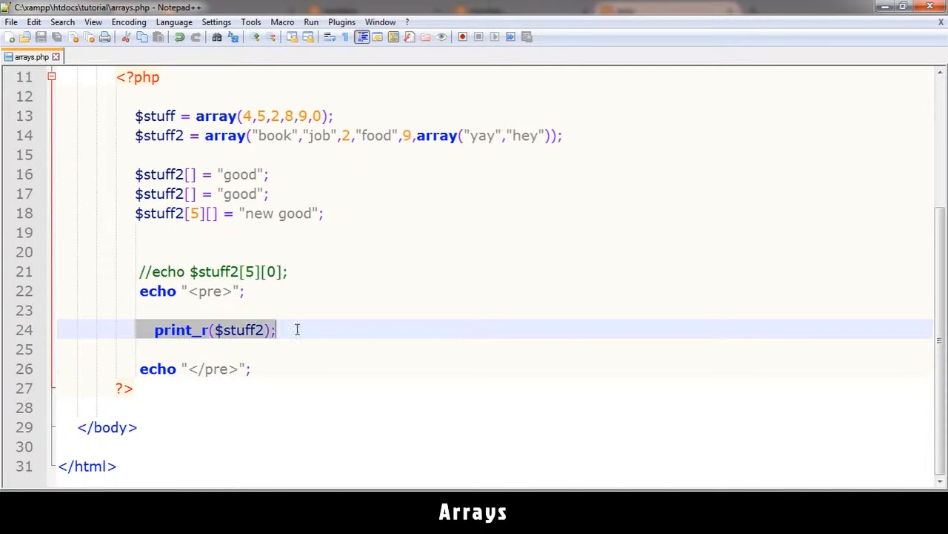
left_click(660, 10)
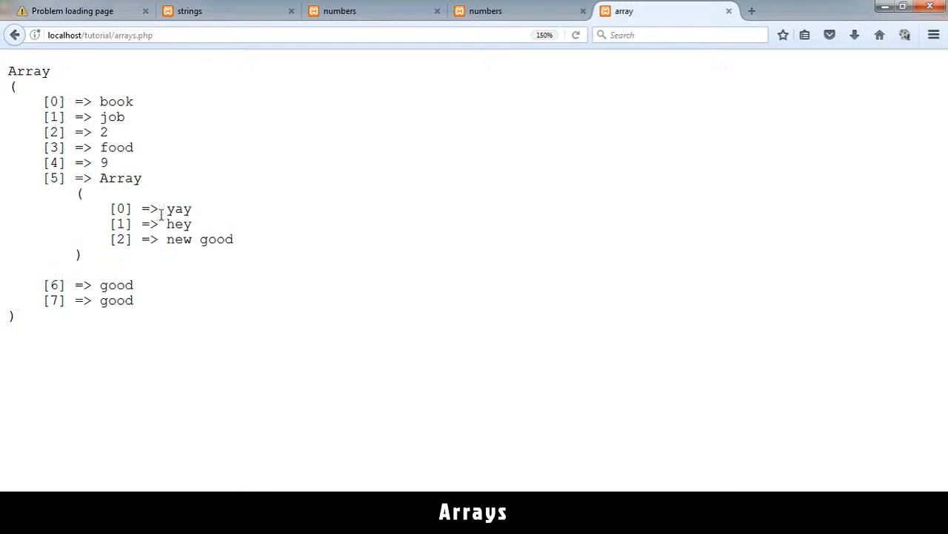
left_click_drag(31, 71, 133, 300)
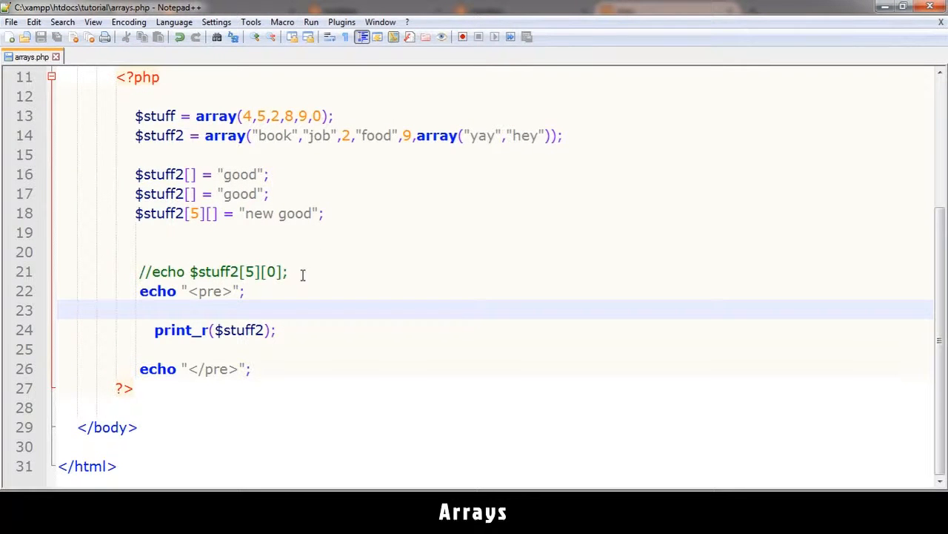
left_click(279, 175)
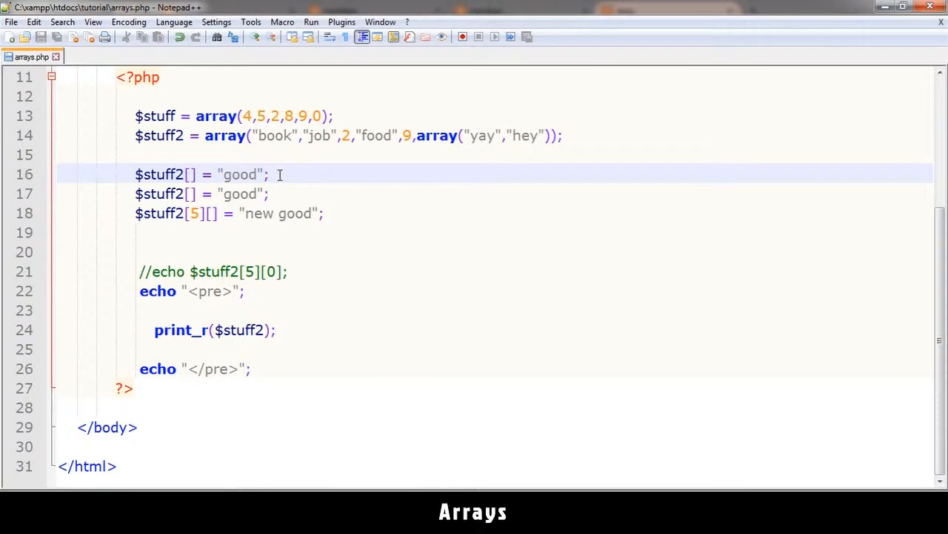